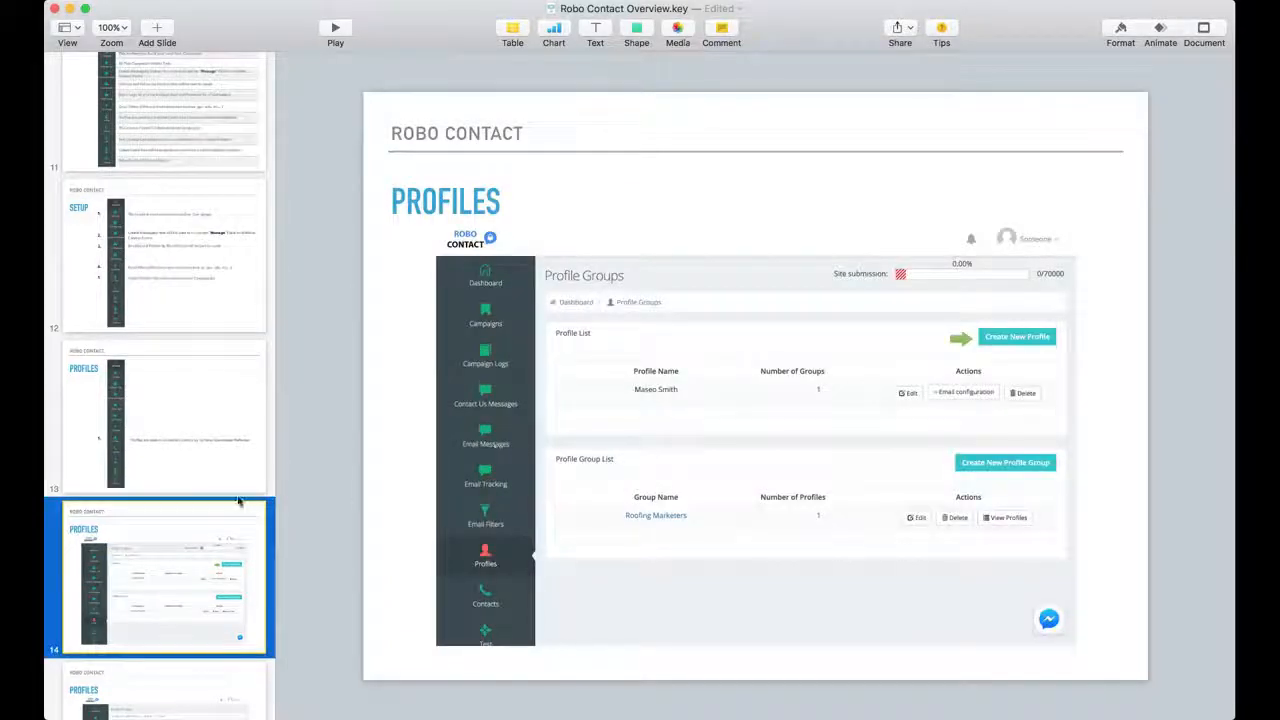
- Review the profile form slide and the Profile Groups list slide in the navigator
scroll("down", 3)
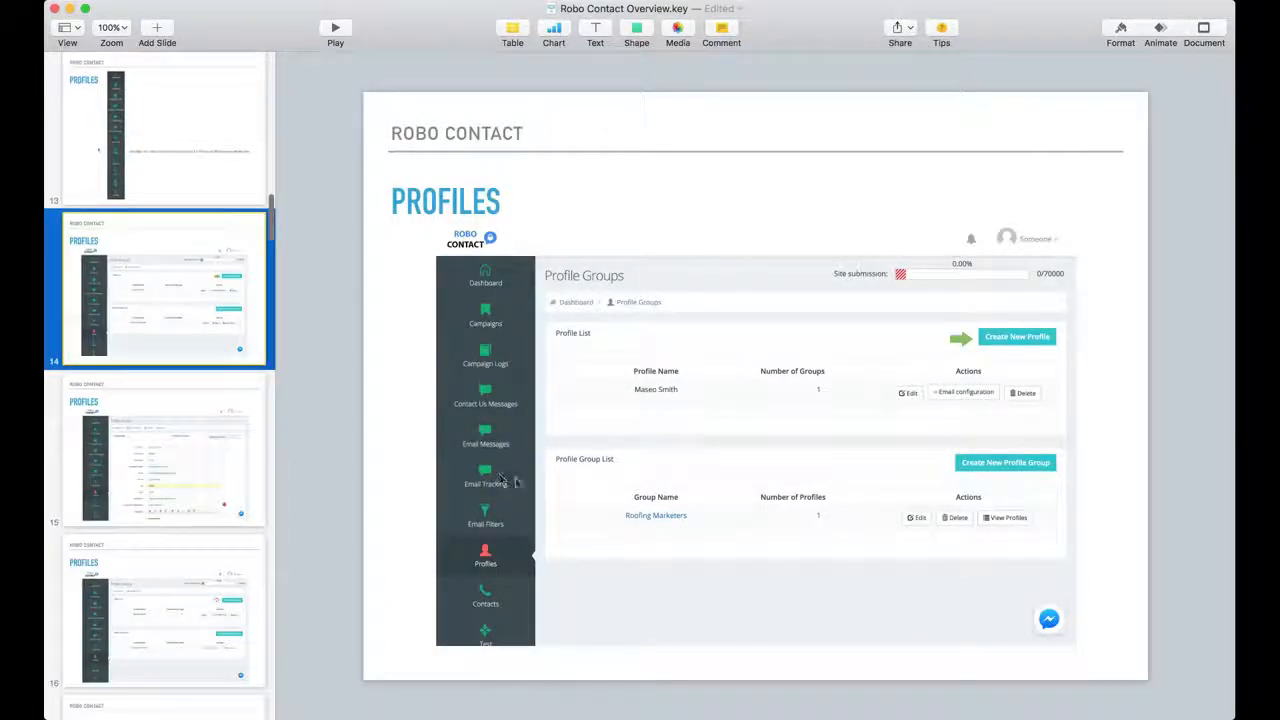
mouse_move(1036, 490)
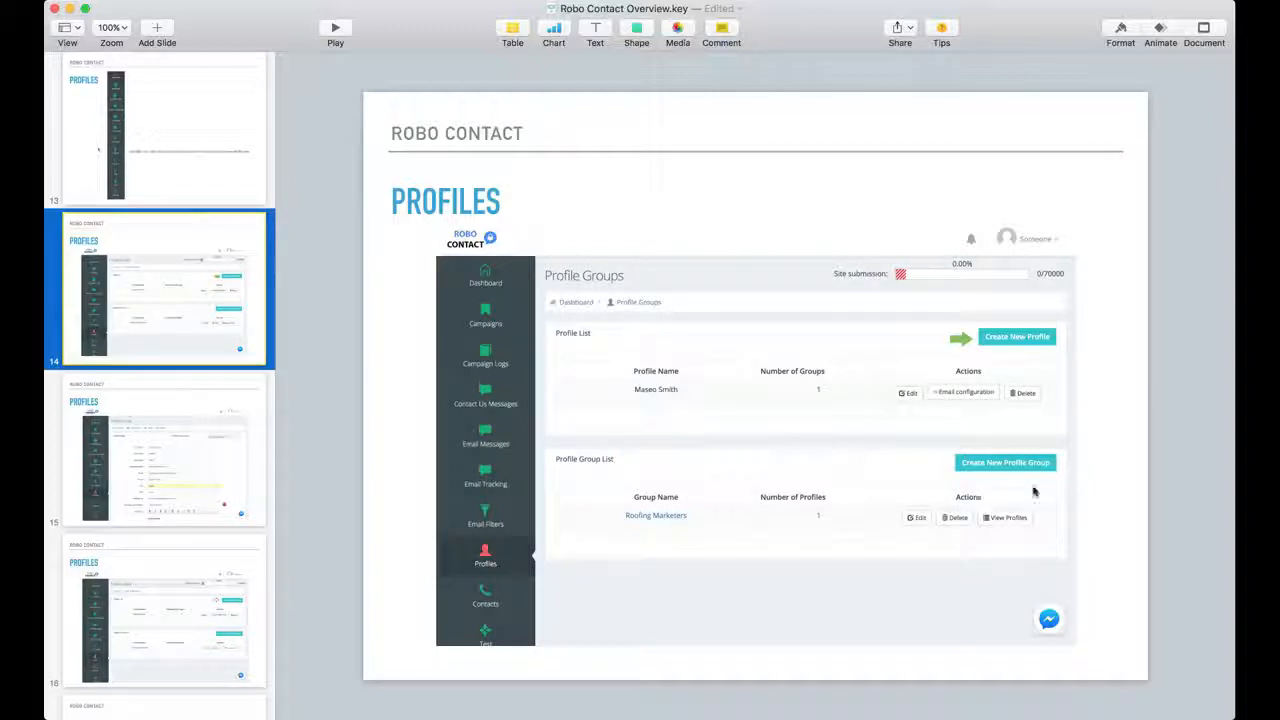
mouse_move(640, 458)
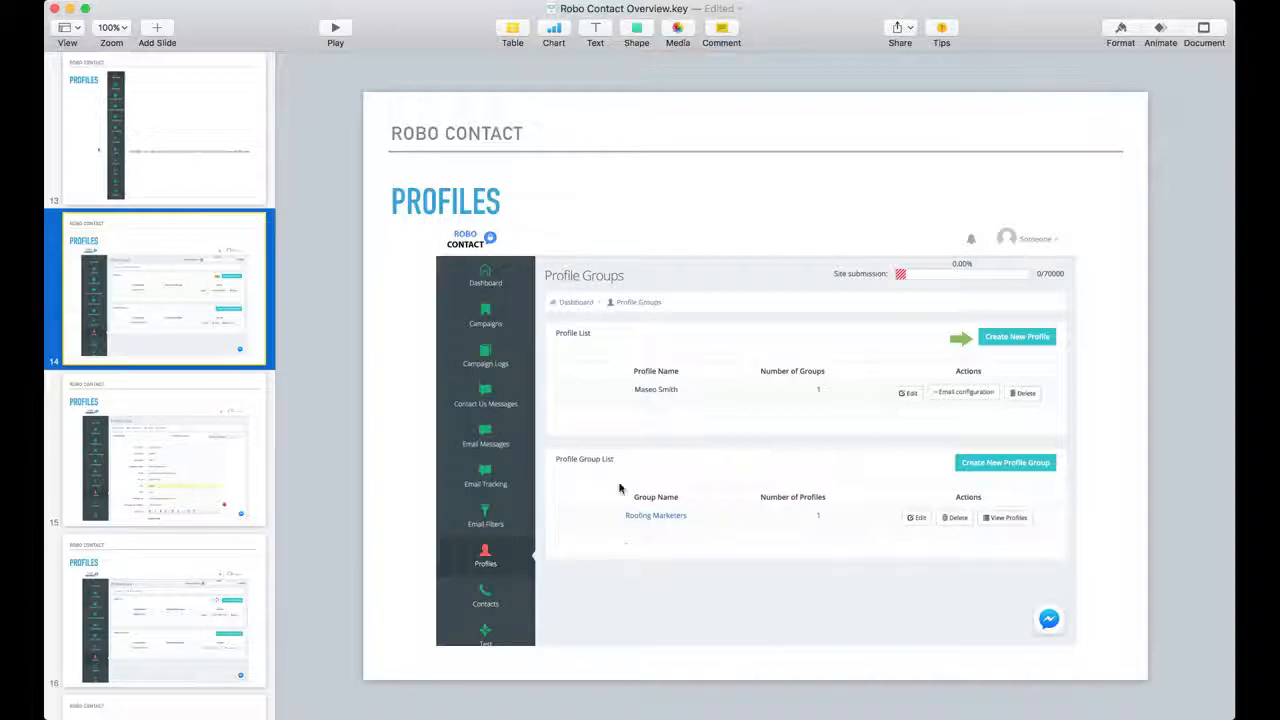
mouse_move(688, 532)
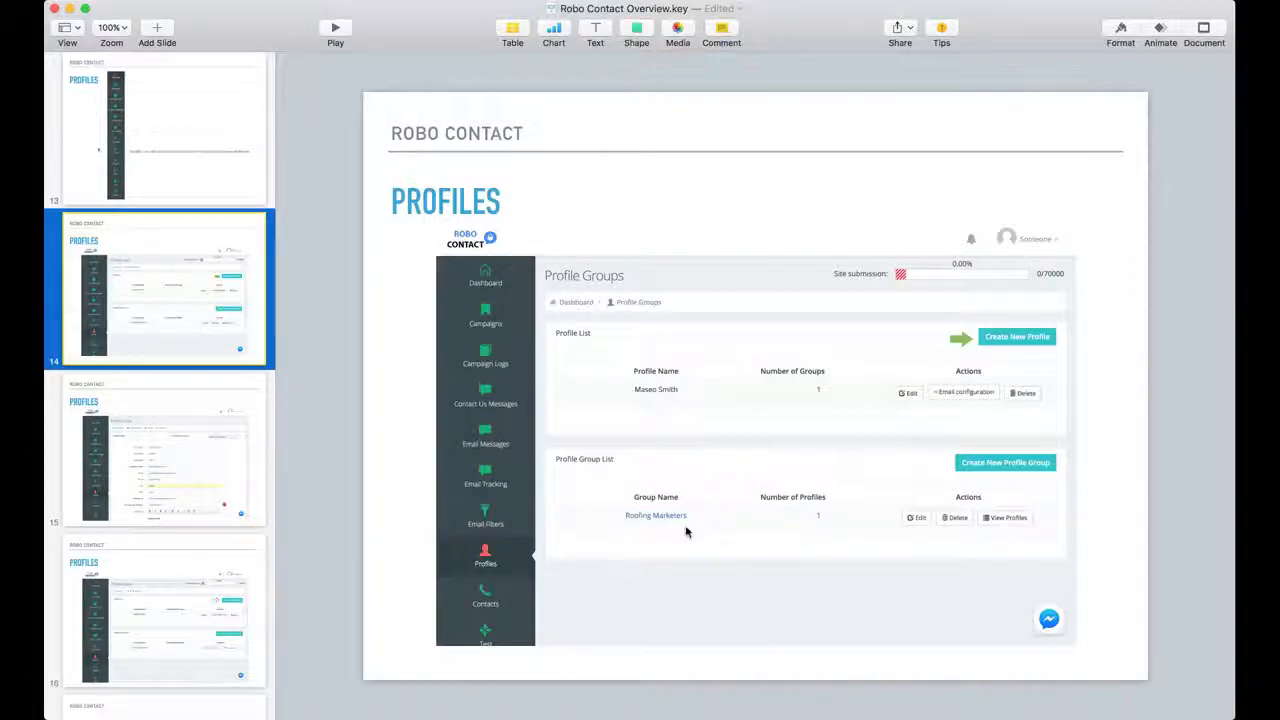
mouse_move(604, 494)
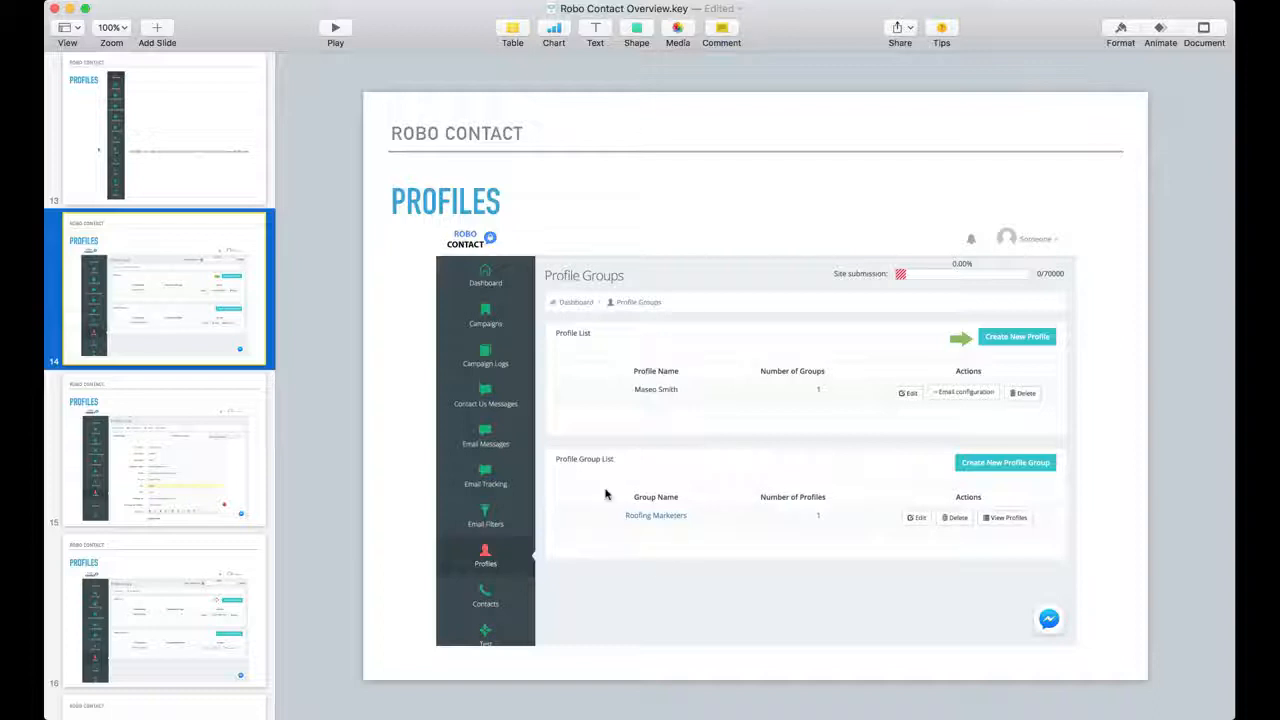
mouse_move(700, 530)
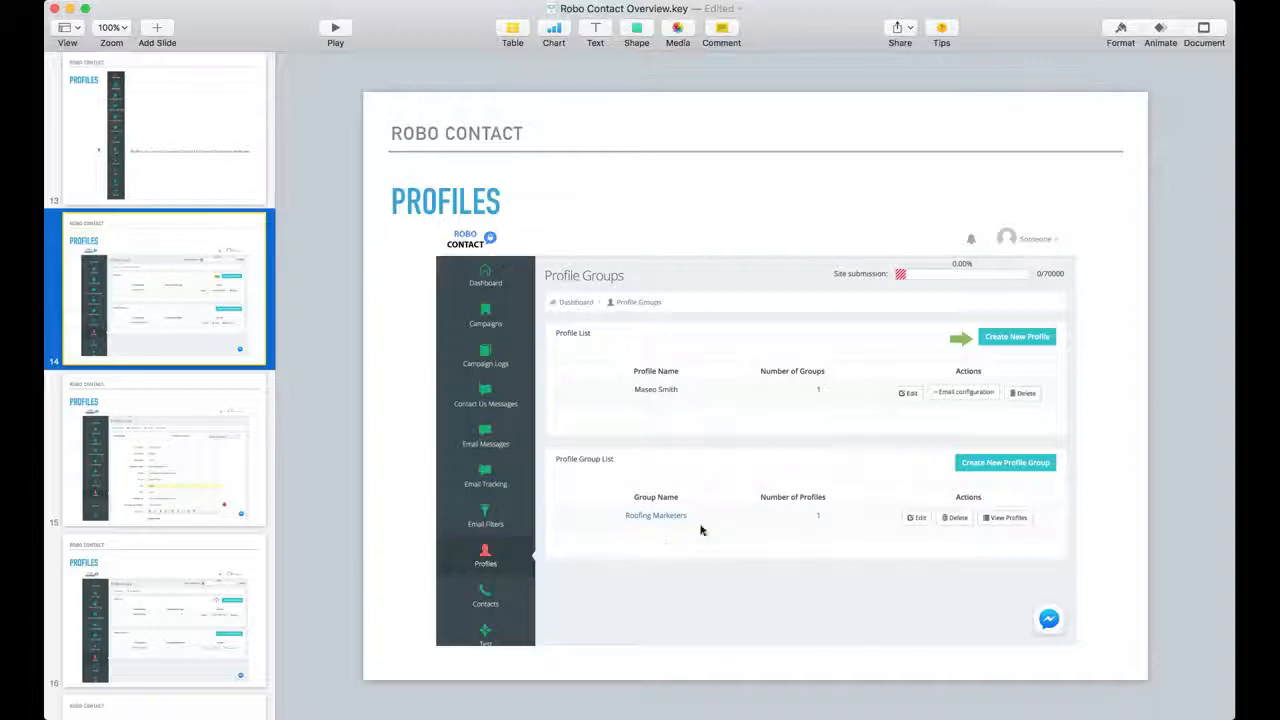
mouse_move(644, 380)
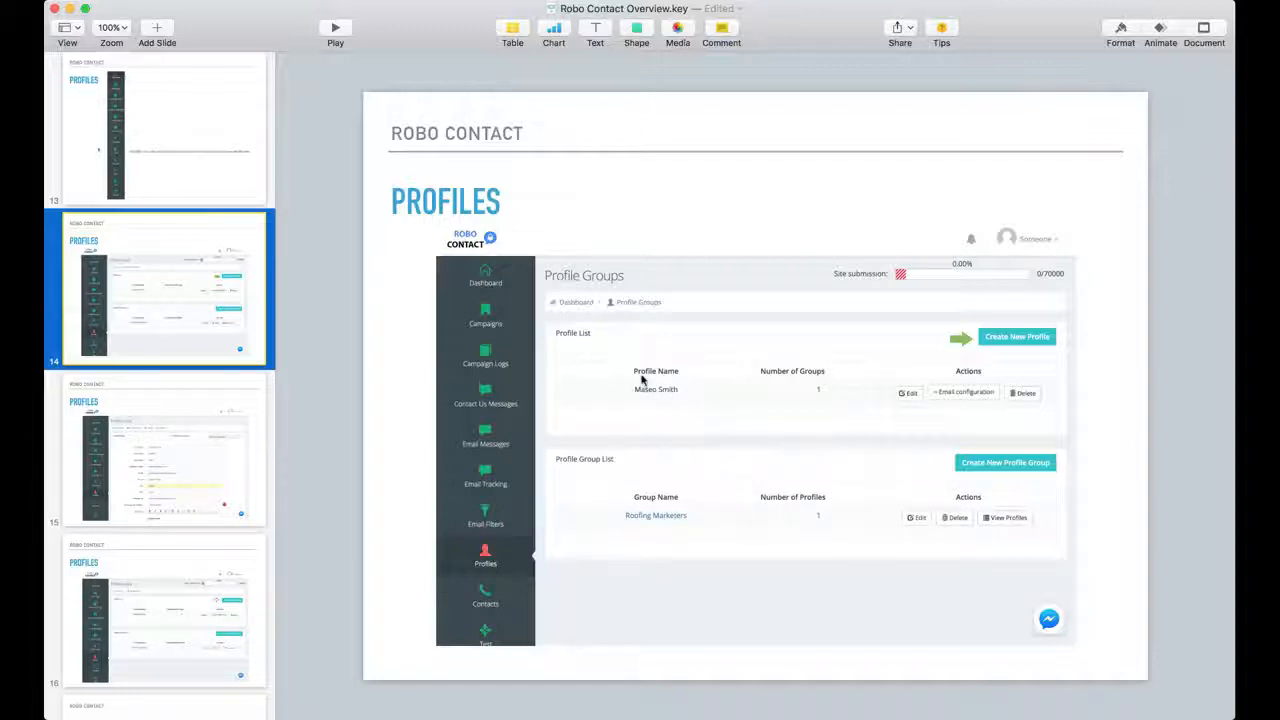
mouse_move(724, 530)
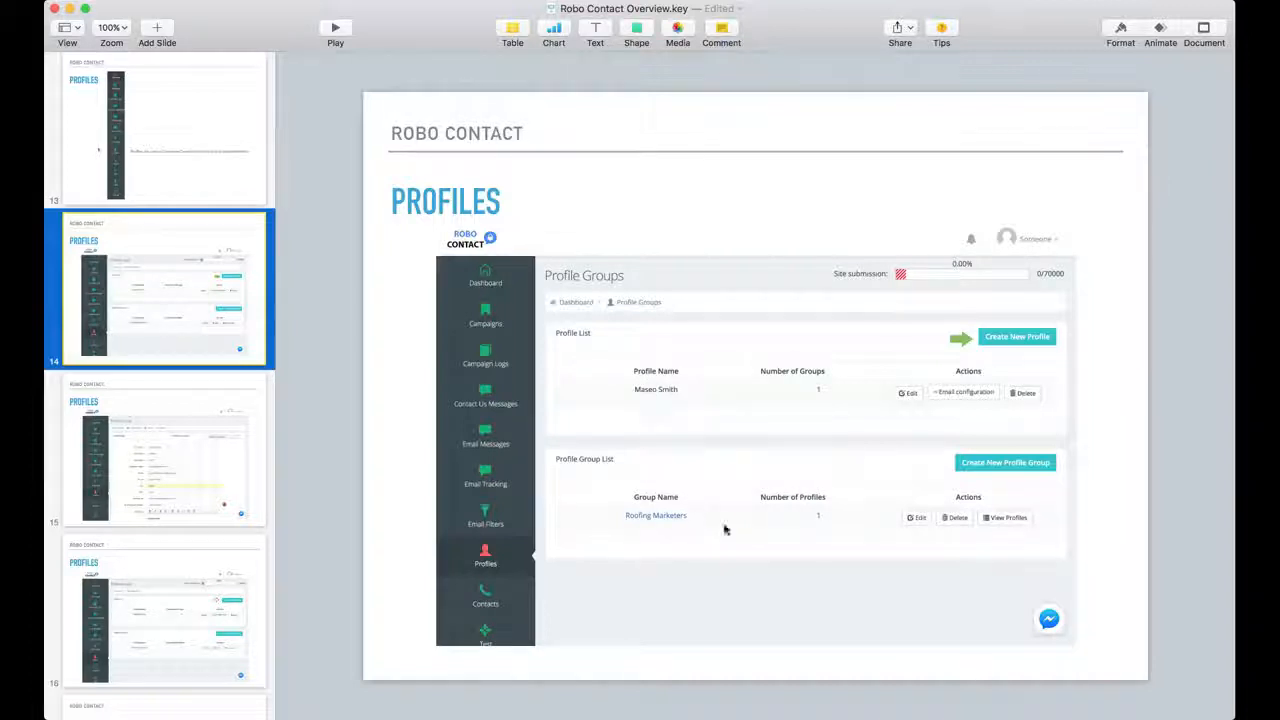
mouse_move(702, 542)
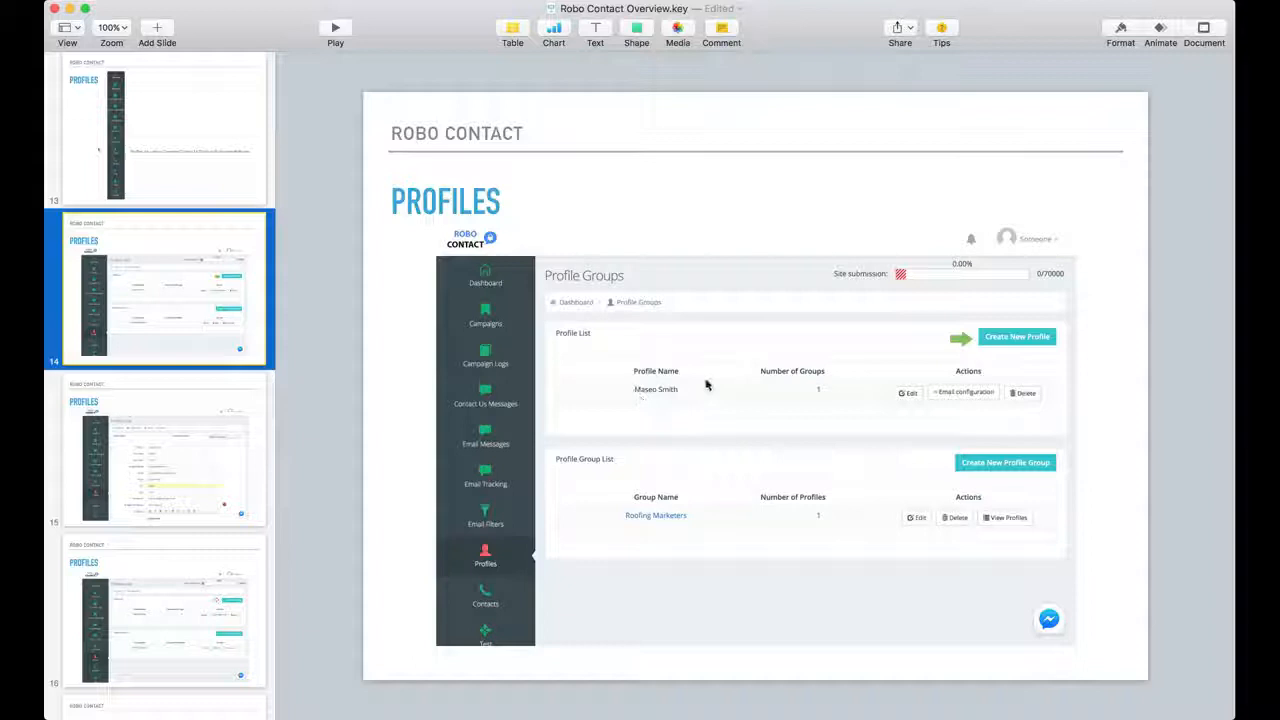
mouse_move(708, 548)
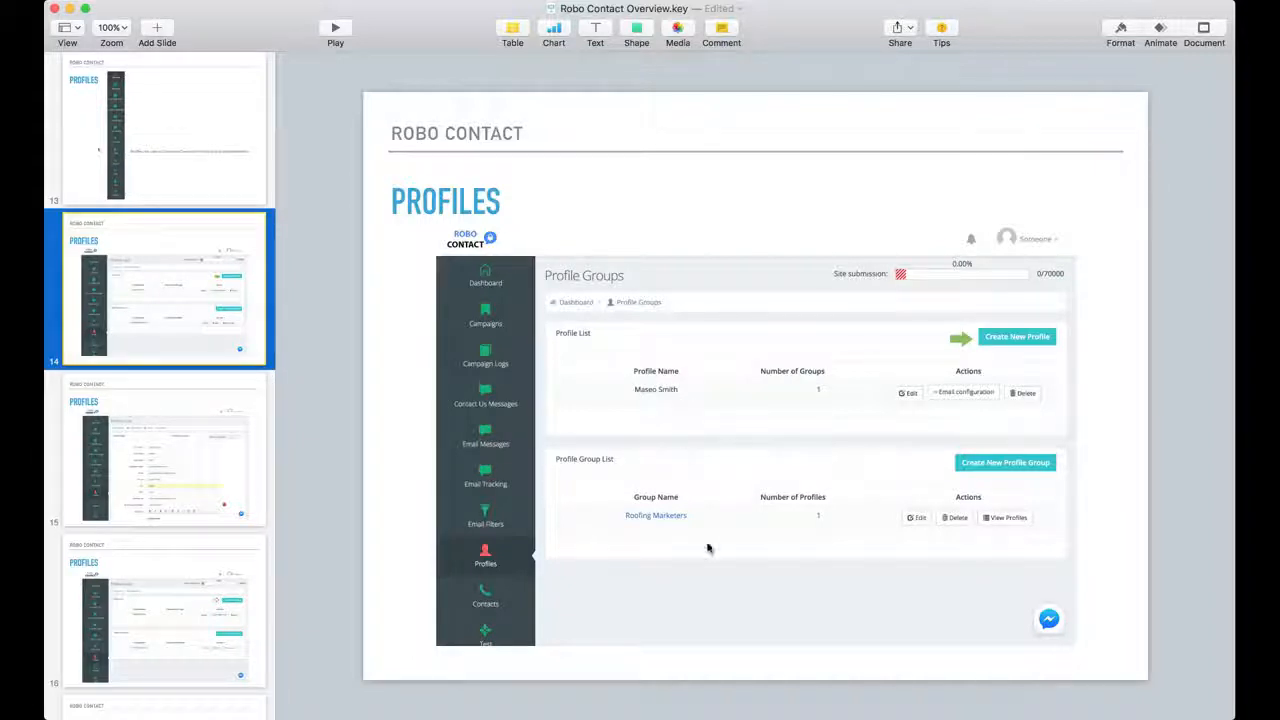
mouse_move(658, 536)
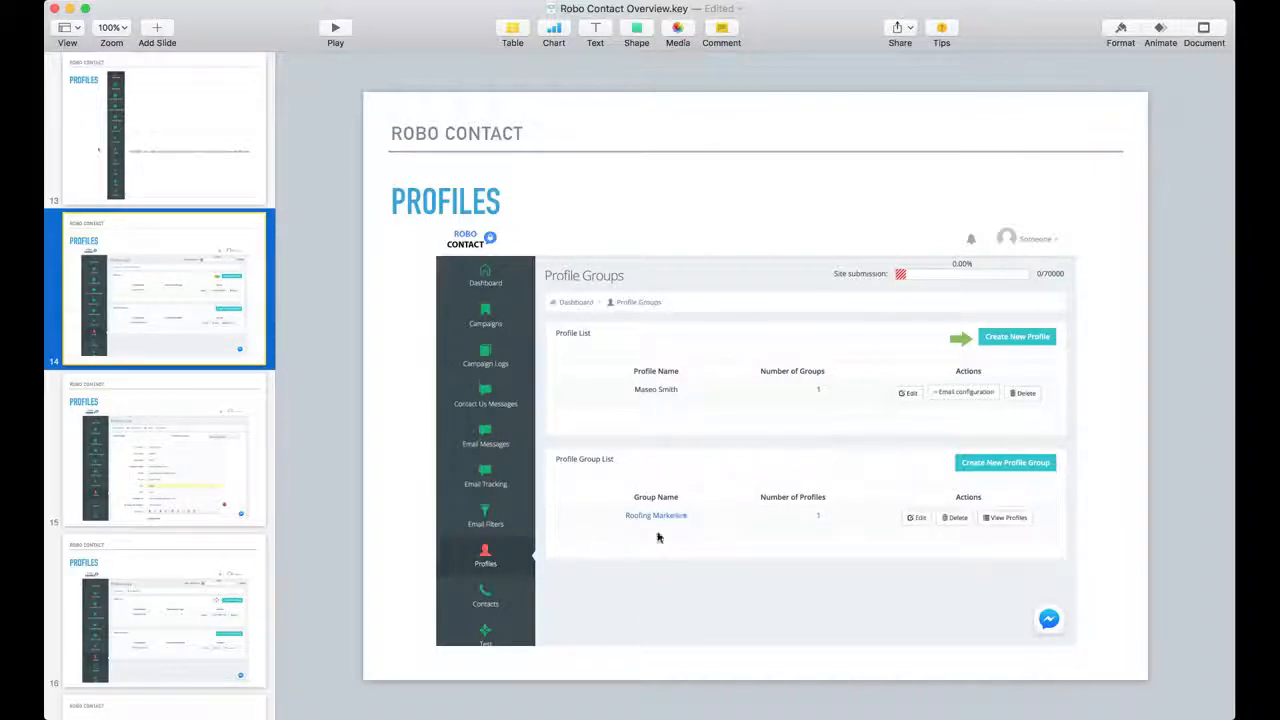
mouse_move(644, 548)
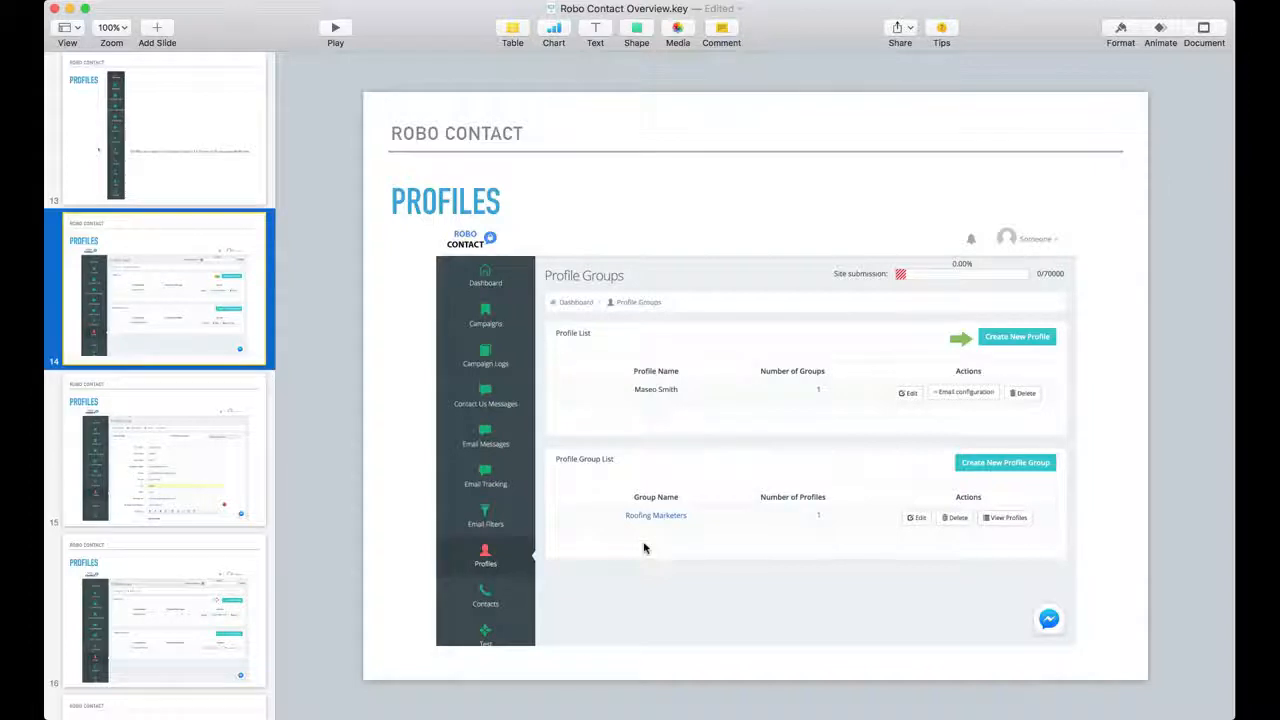
mouse_move(700, 544)
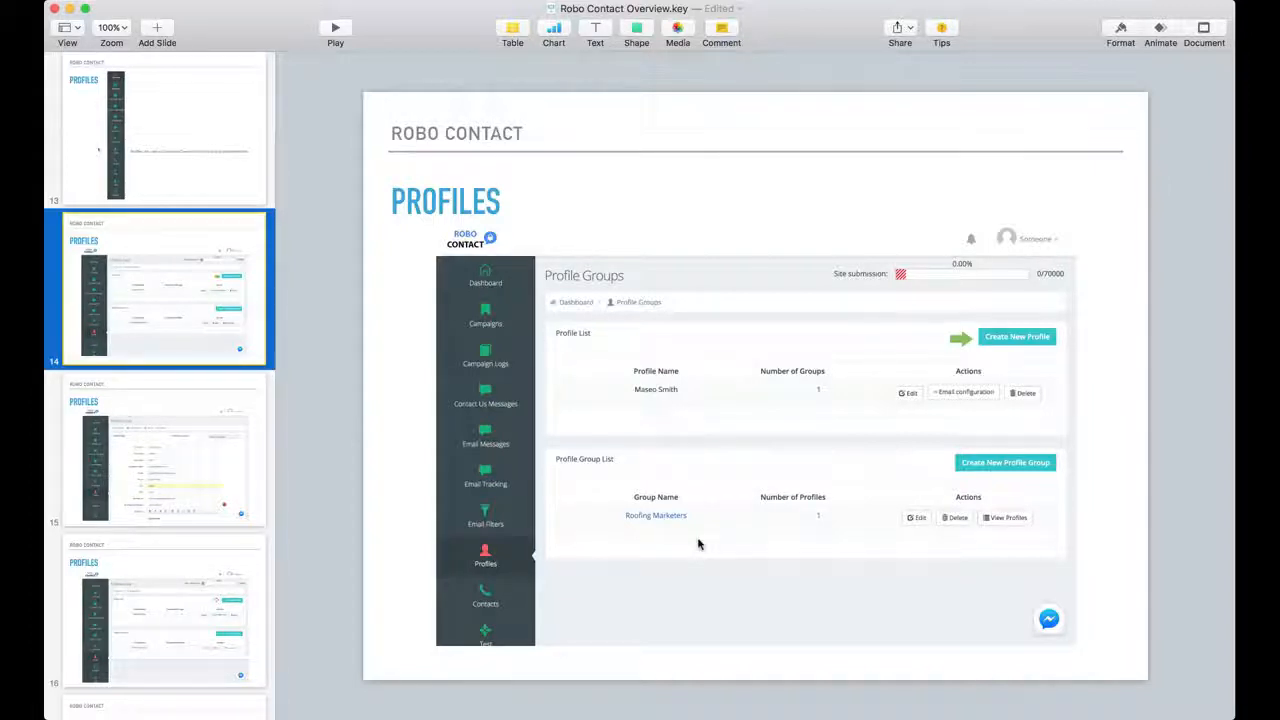
mouse_move(730, 364)
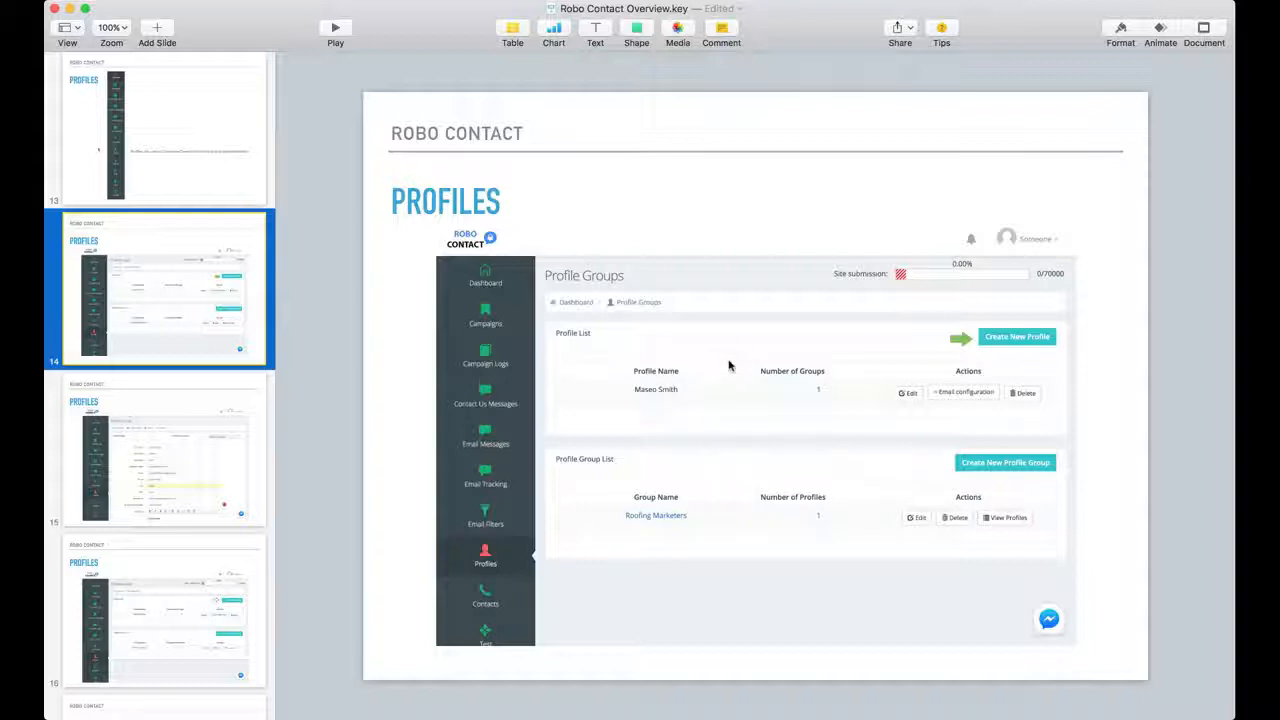
mouse_move(548, 442)
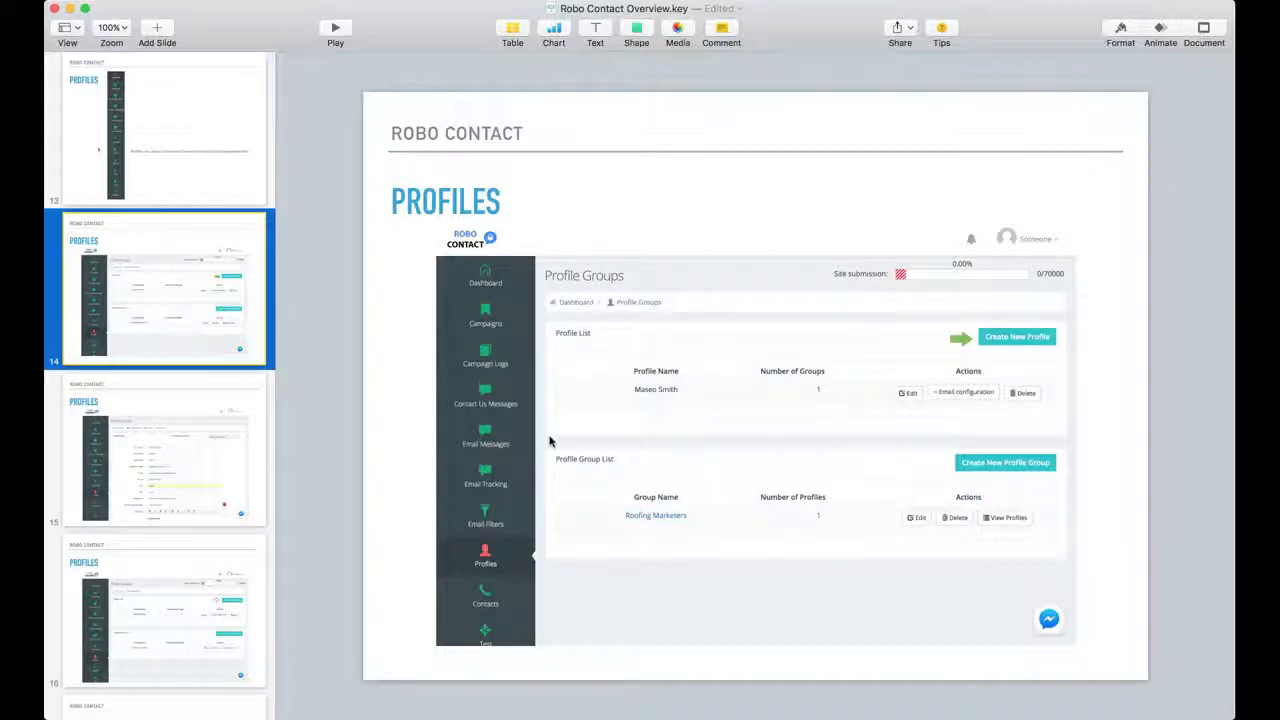
left_click(162, 450)
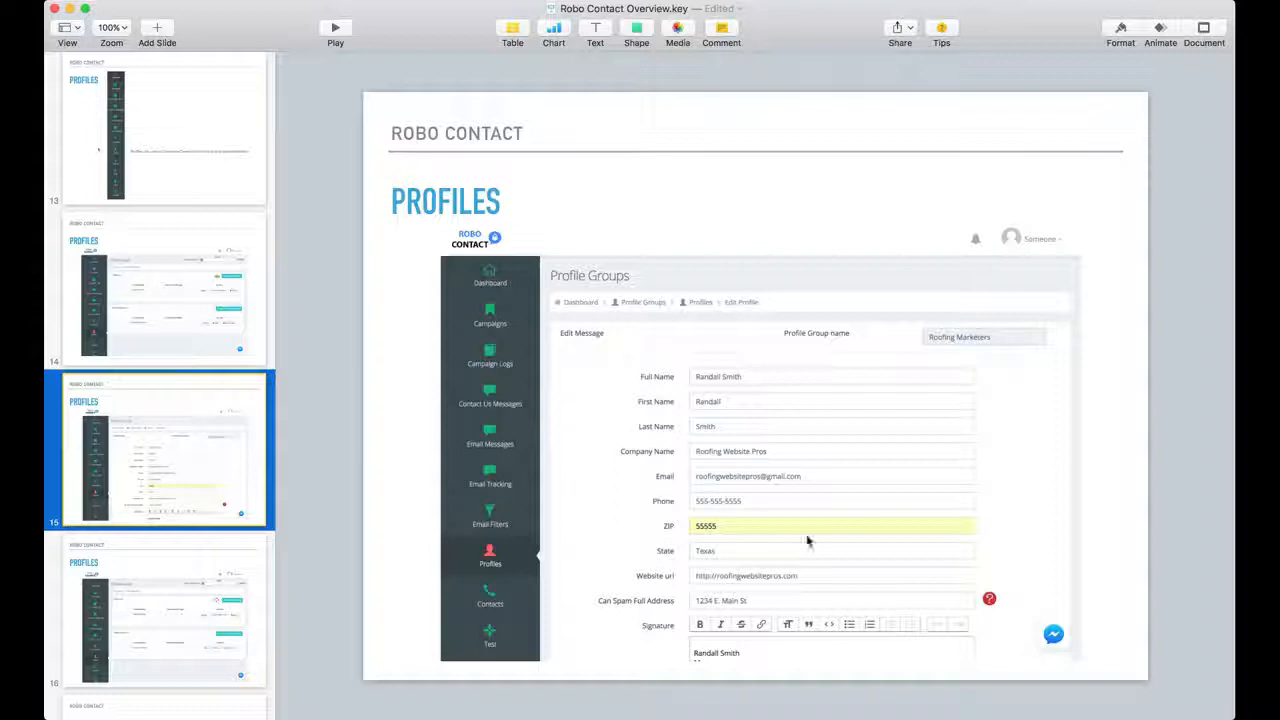
mouse_move(232, 438)
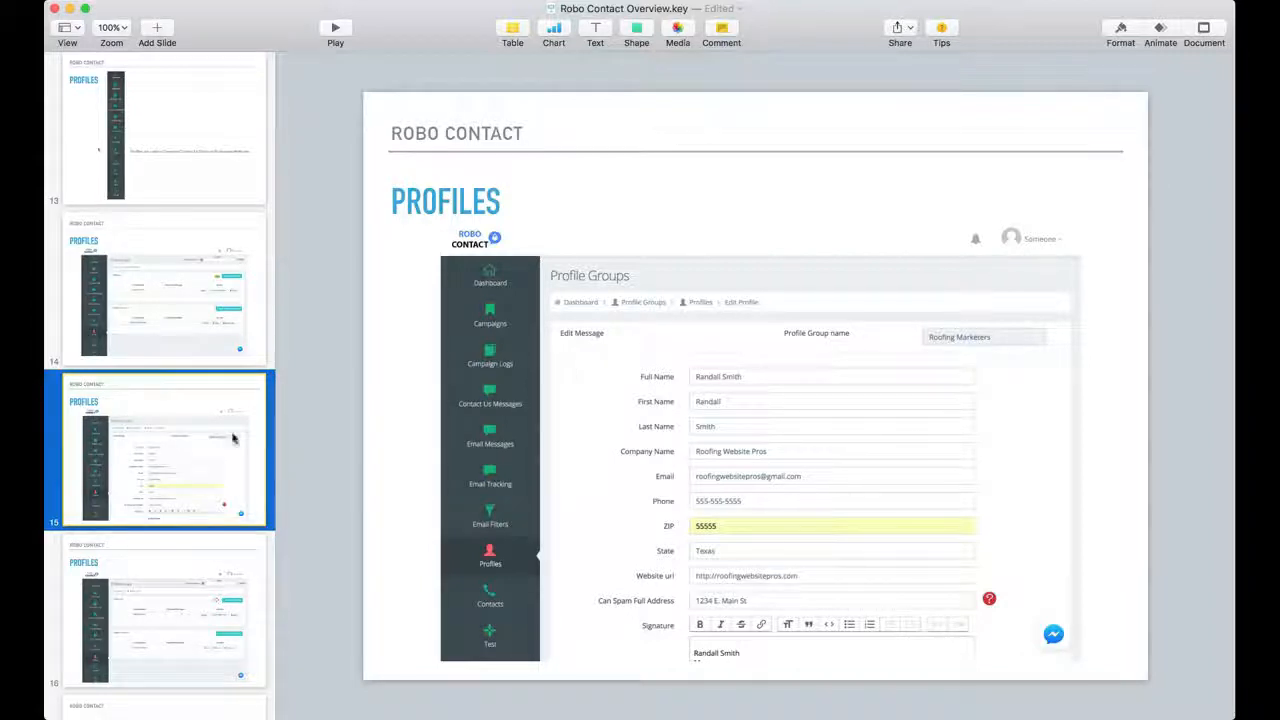
left_click(164, 290)
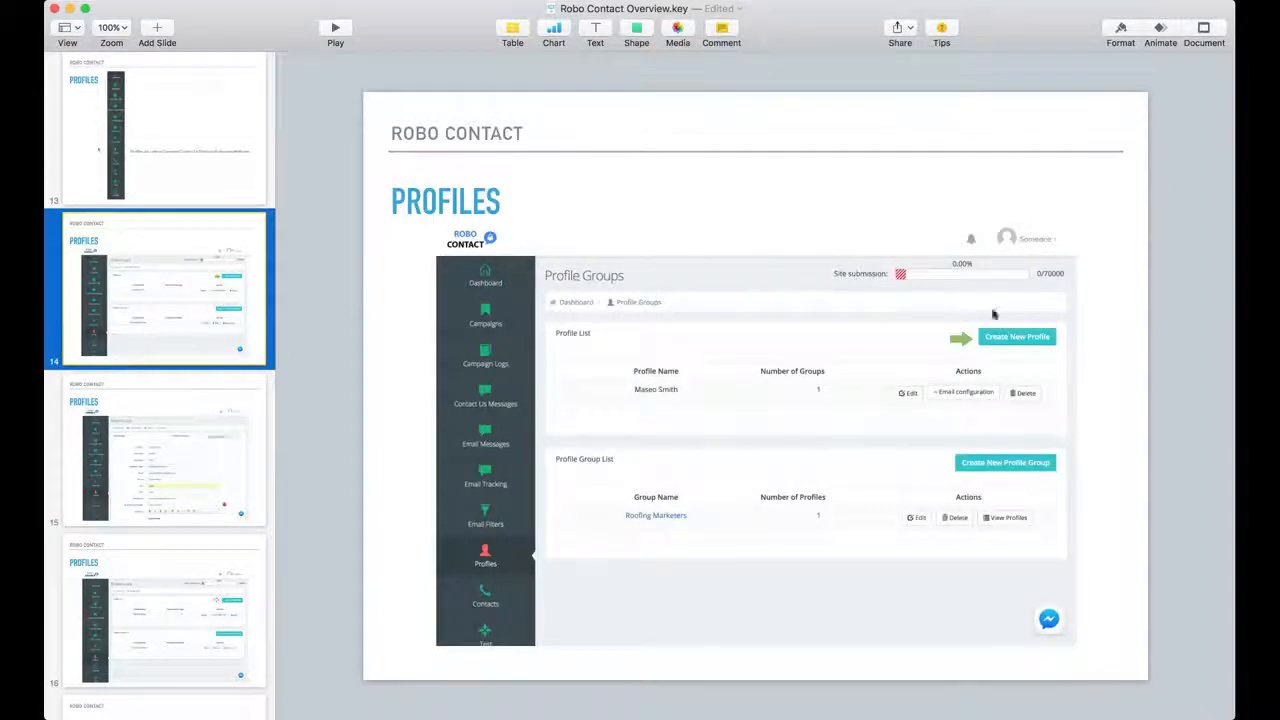
left_click(164, 452)
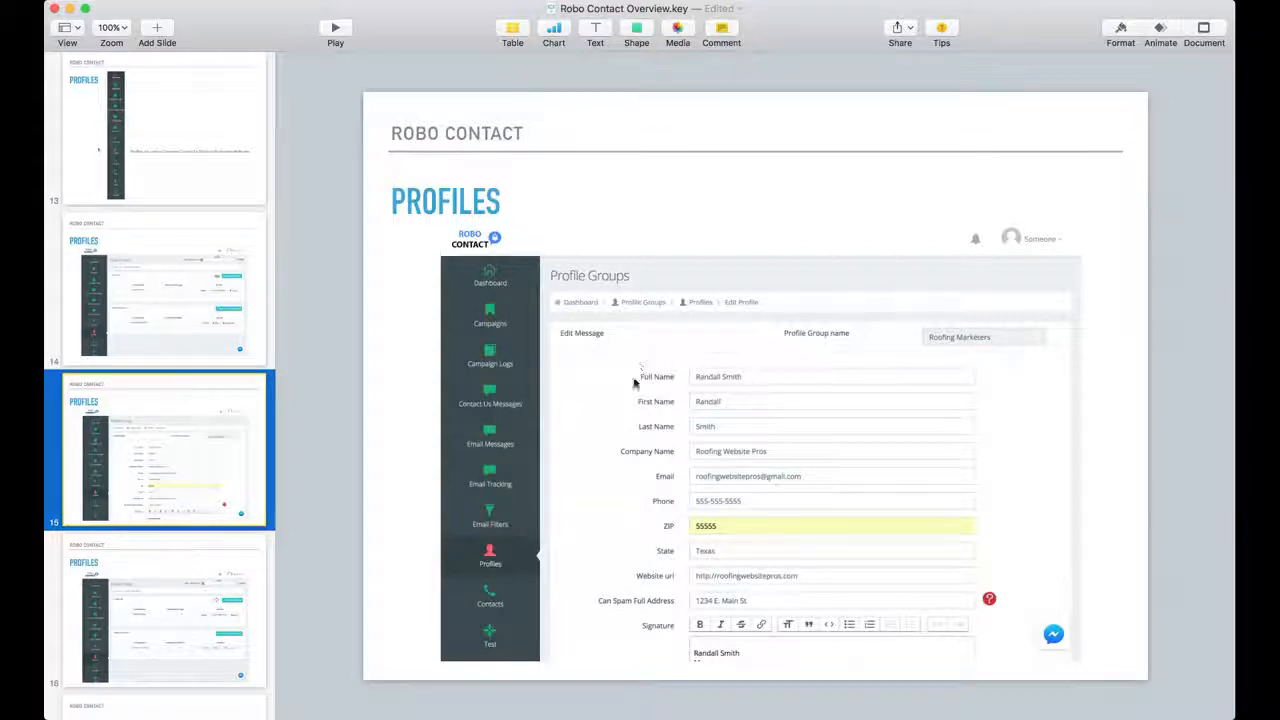
mouse_move(684, 420)
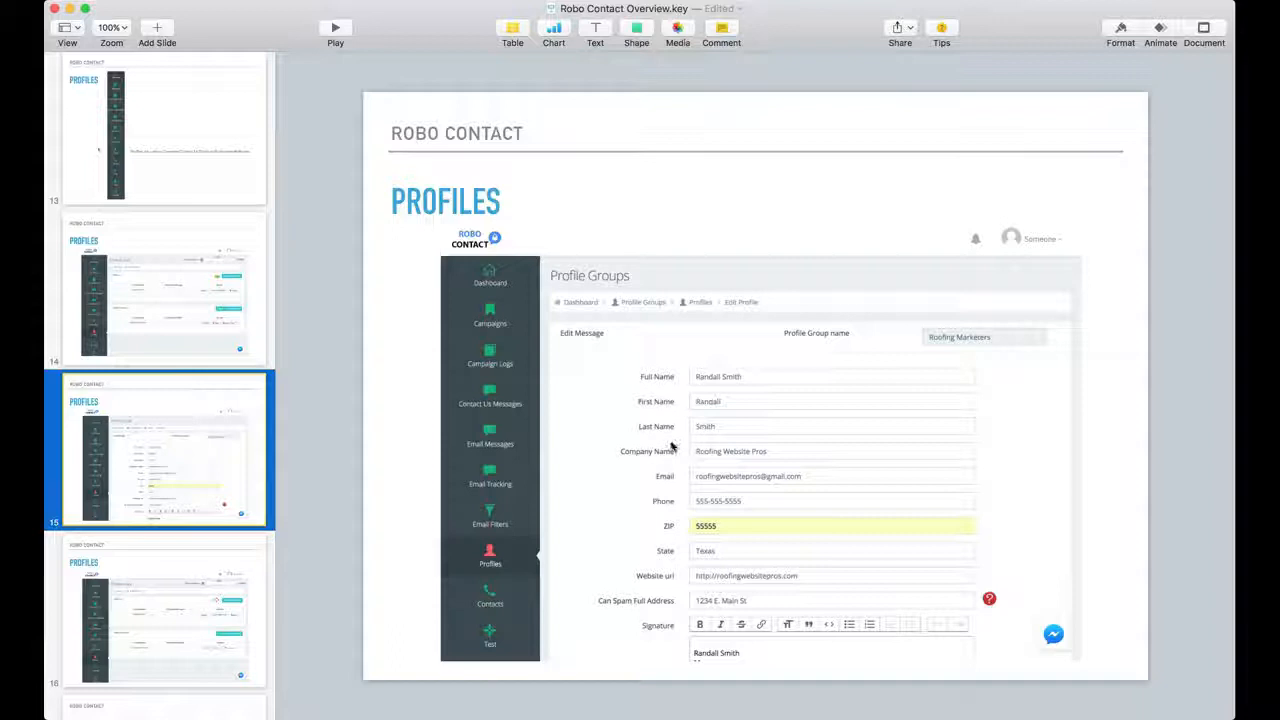
mouse_move(670, 608)
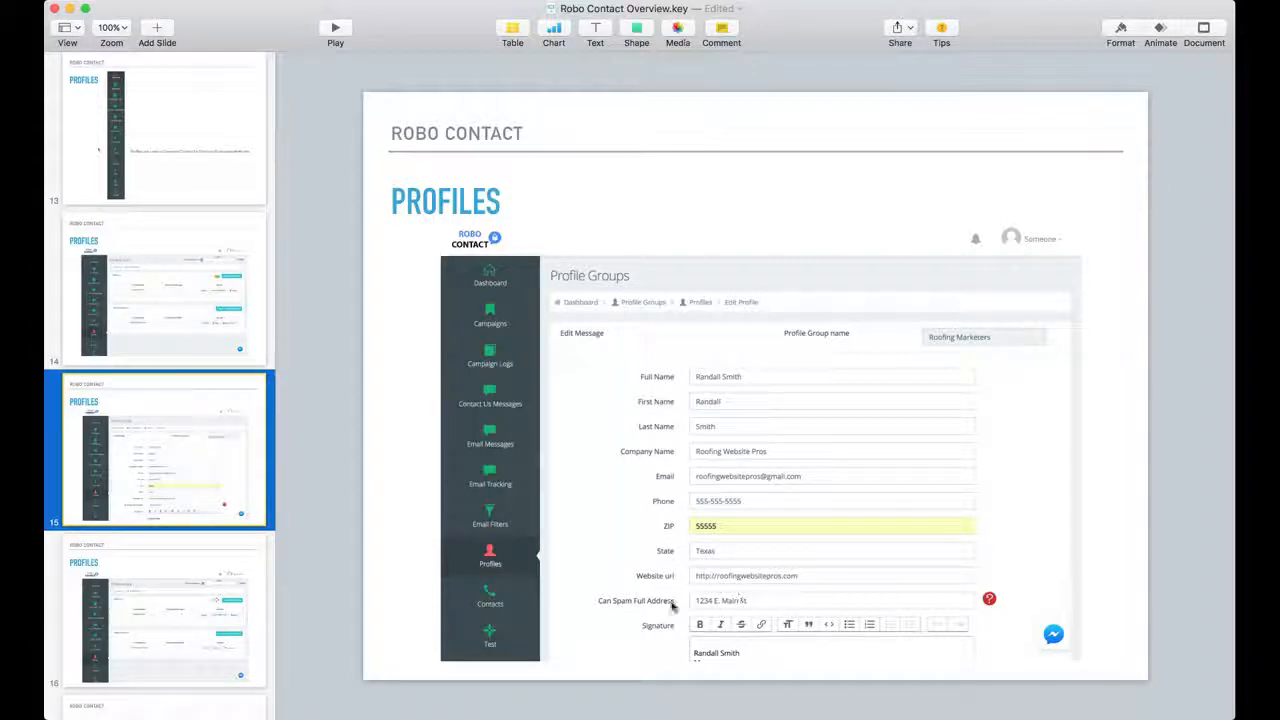
mouse_move(676, 420)
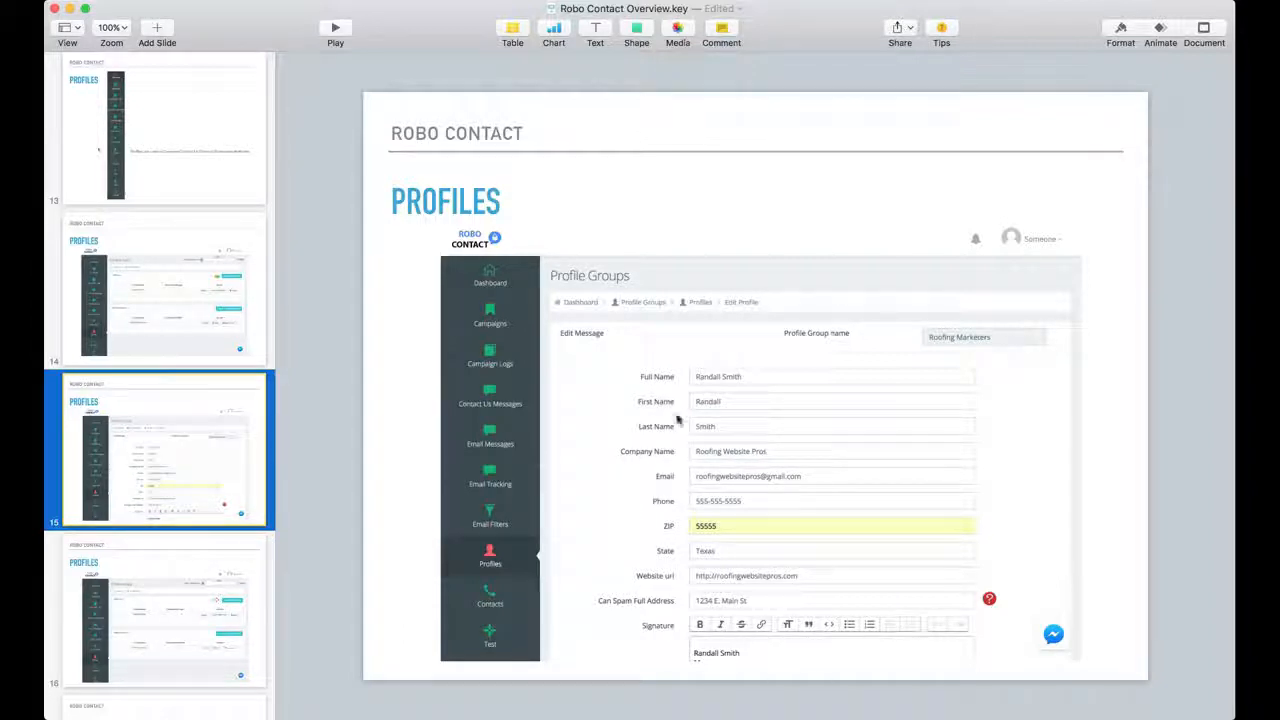
mouse_move(622, 390)
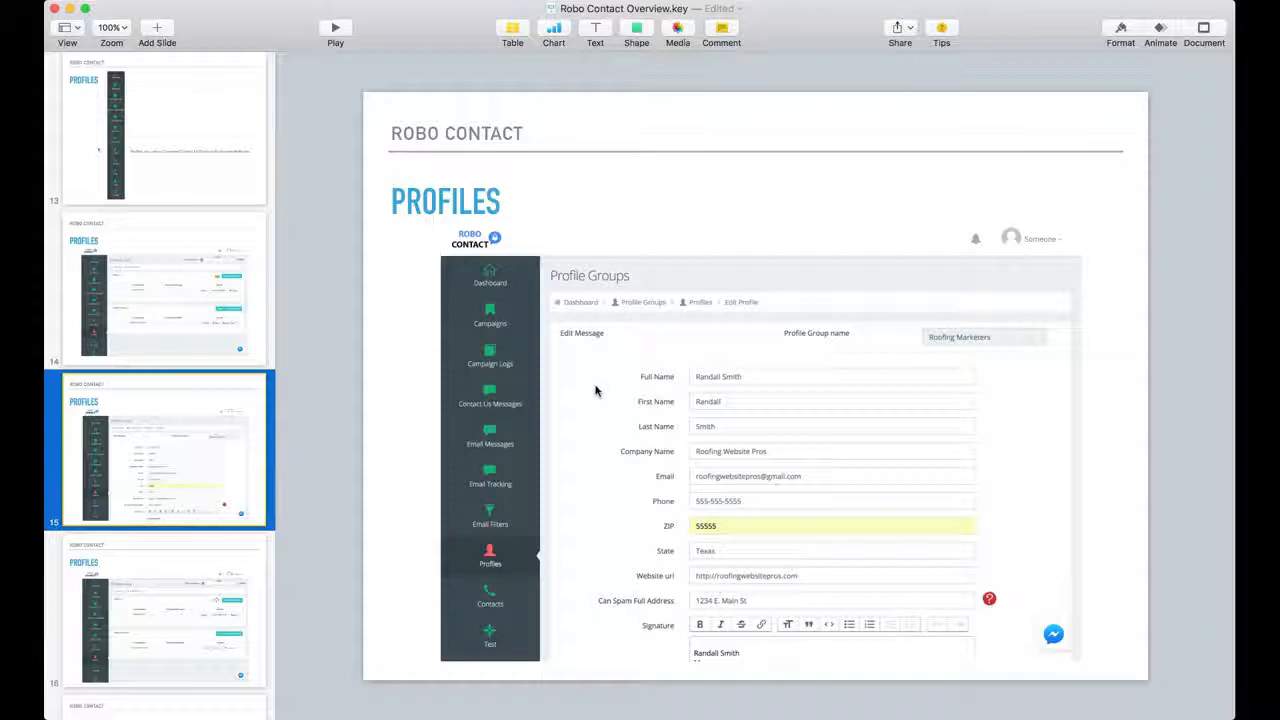
mouse_move(640, 392)
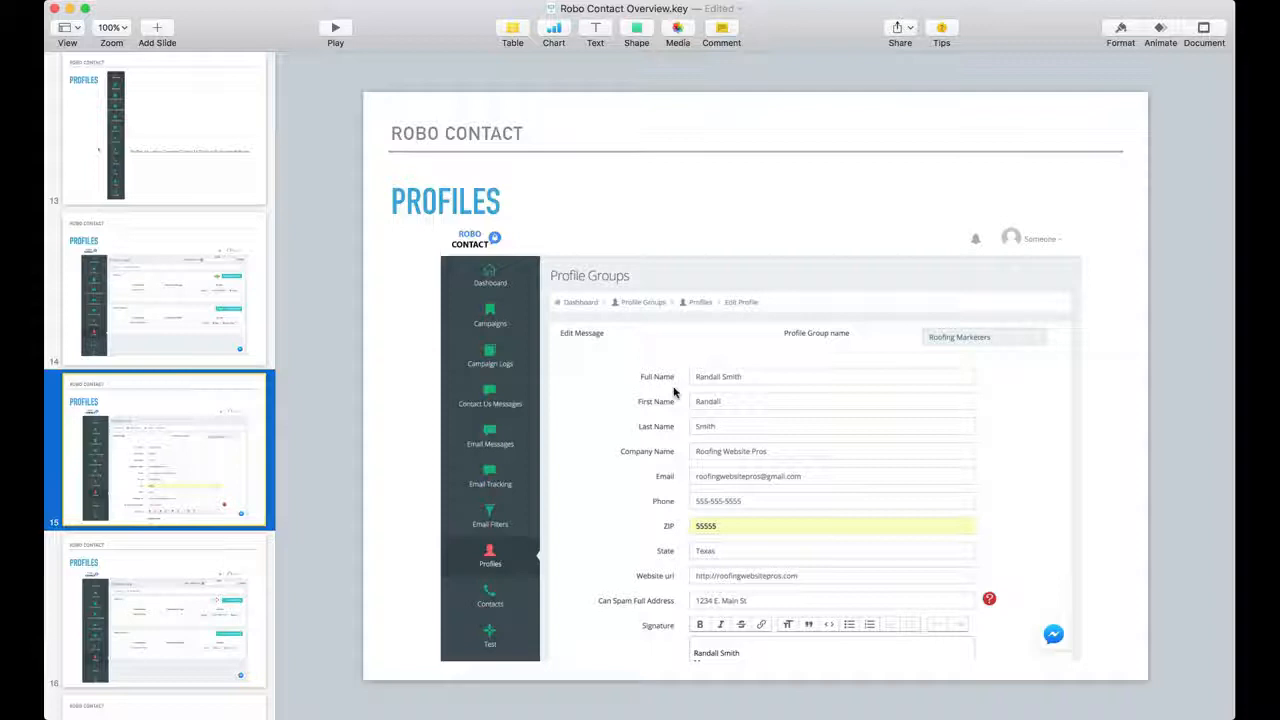
mouse_move(616, 408)
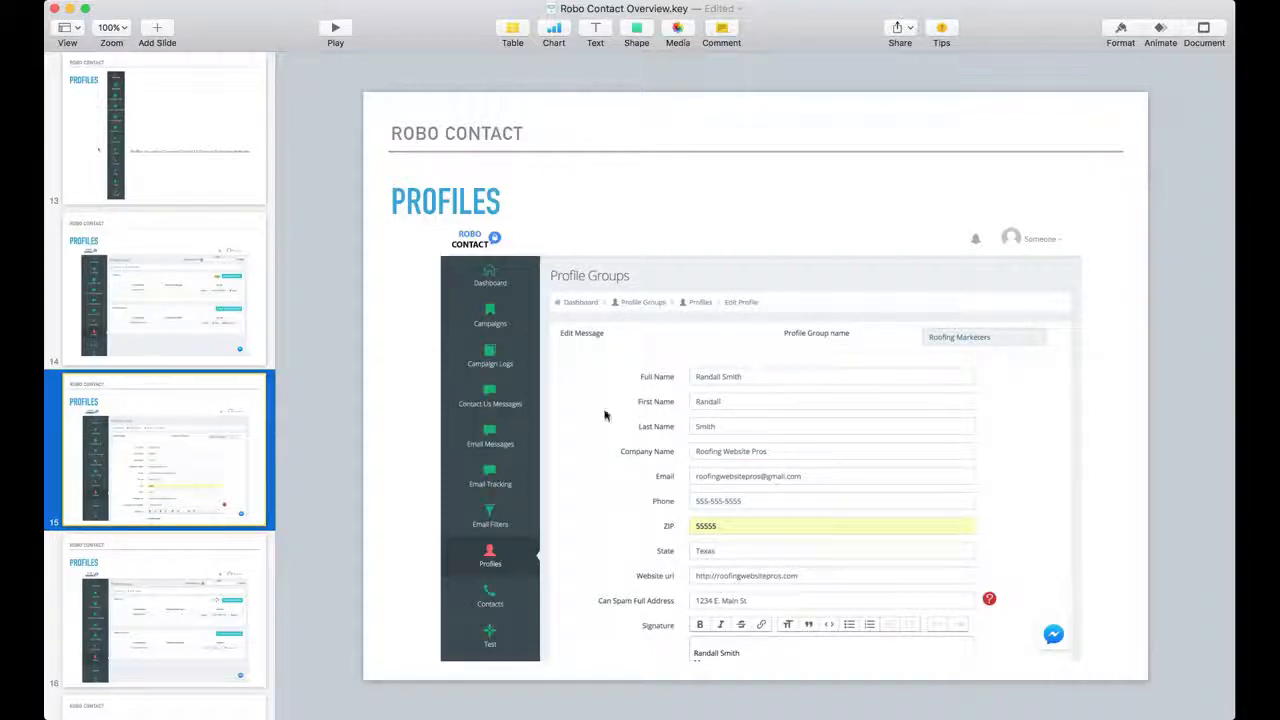
mouse_move(678, 472)
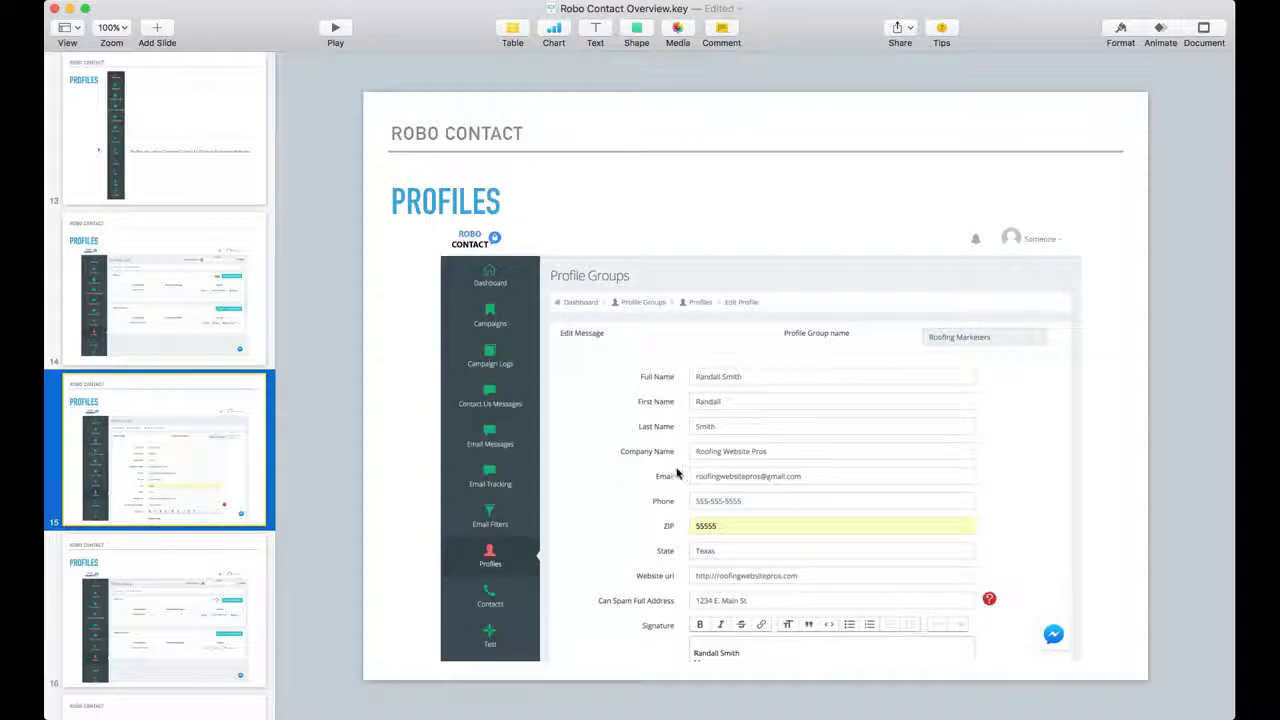
mouse_move(650, 554)
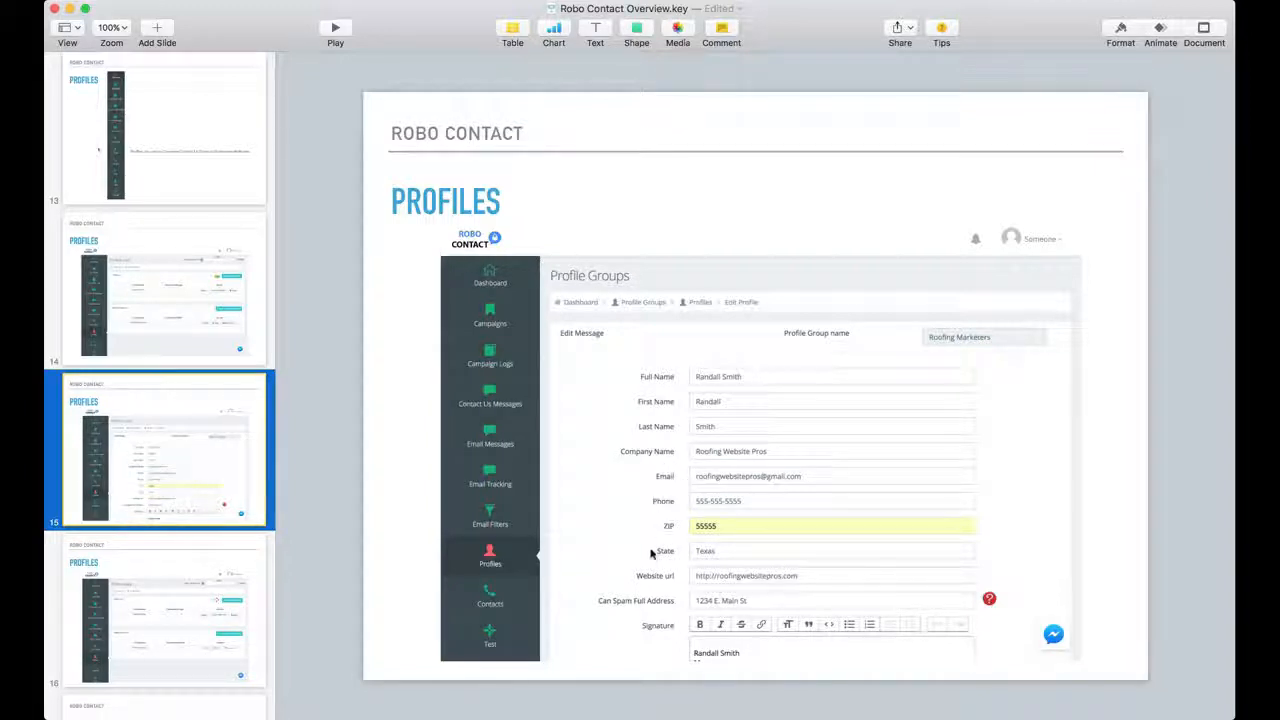
mouse_move(630, 578)
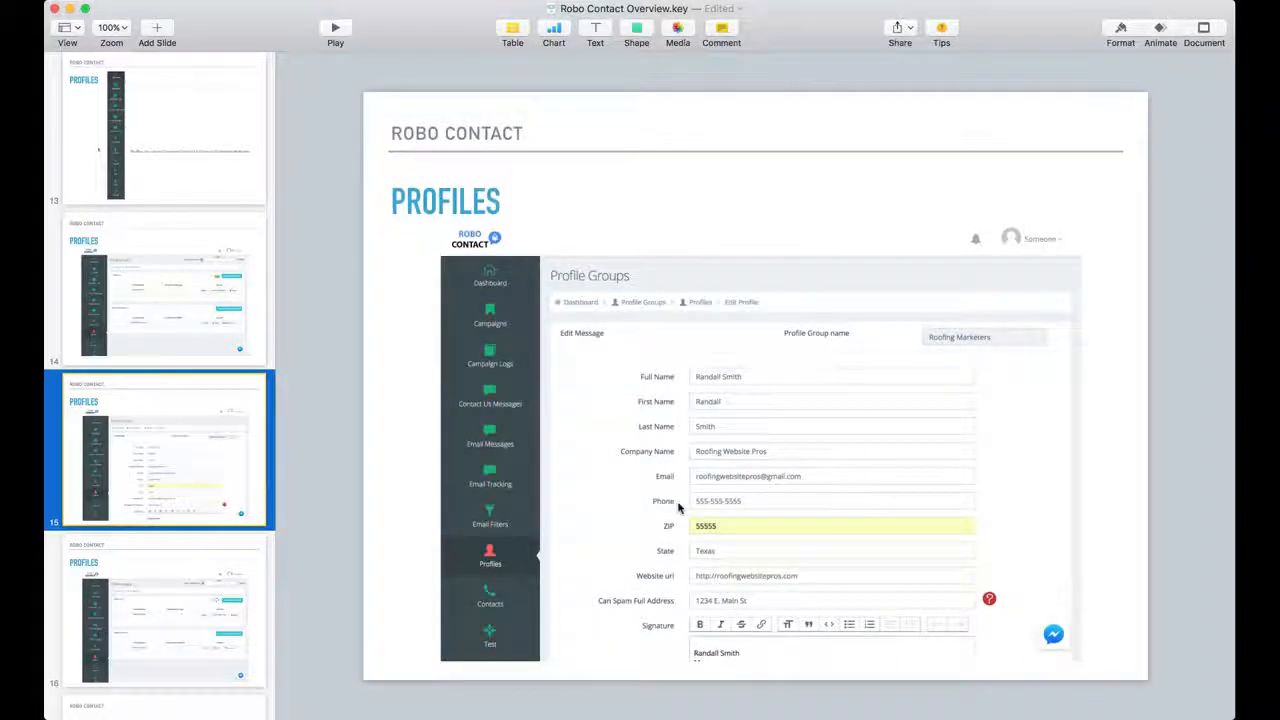
mouse_move(594, 488)
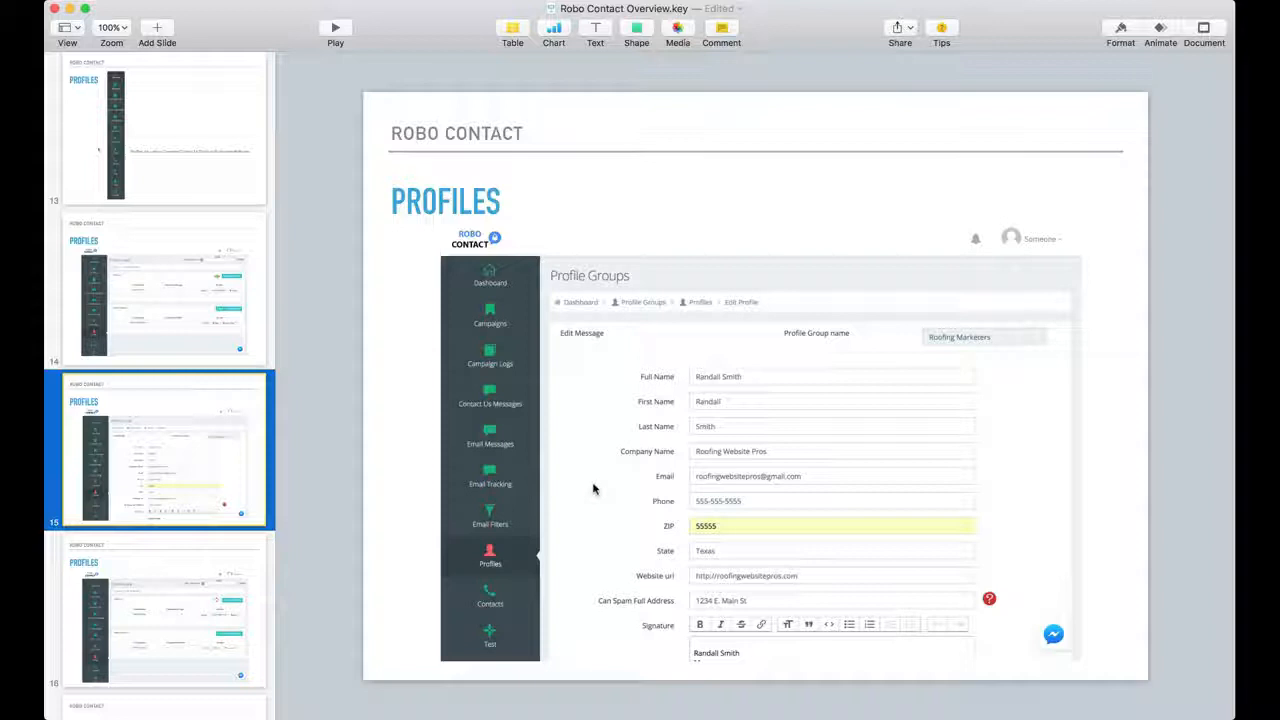
mouse_move(964, 452)
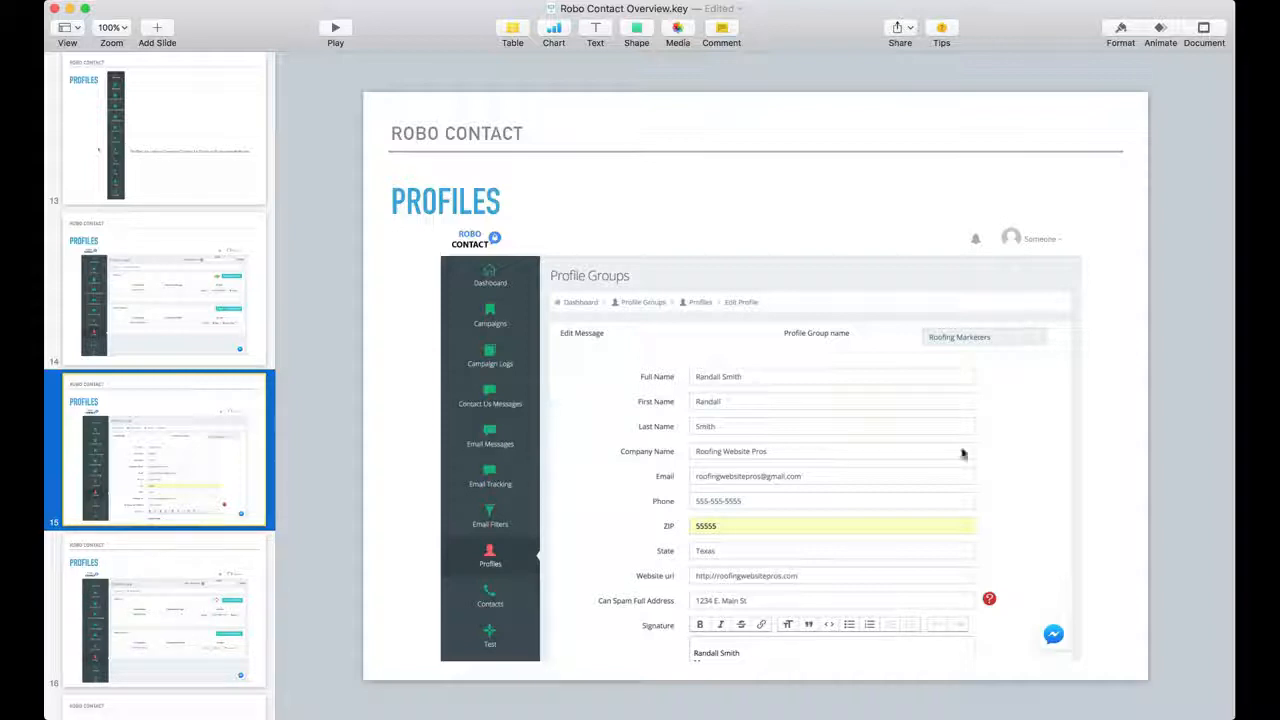
mouse_move(814, 586)
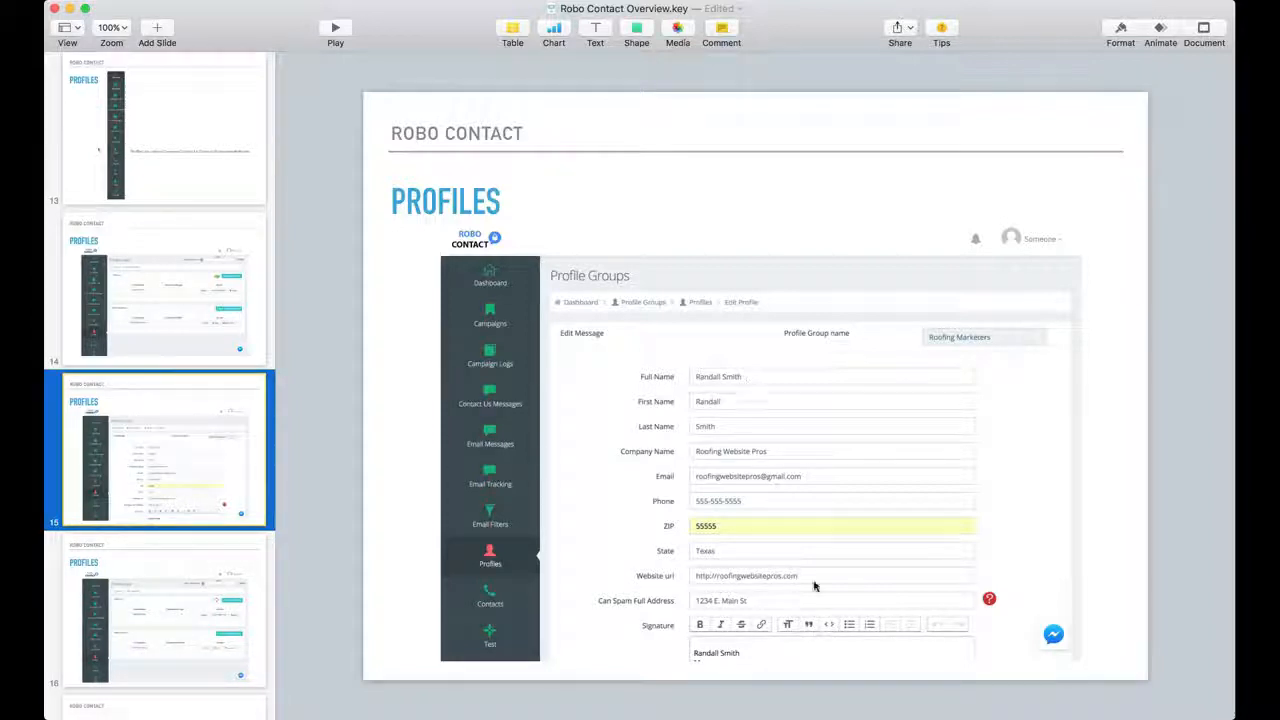
mouse_move(728, 562)
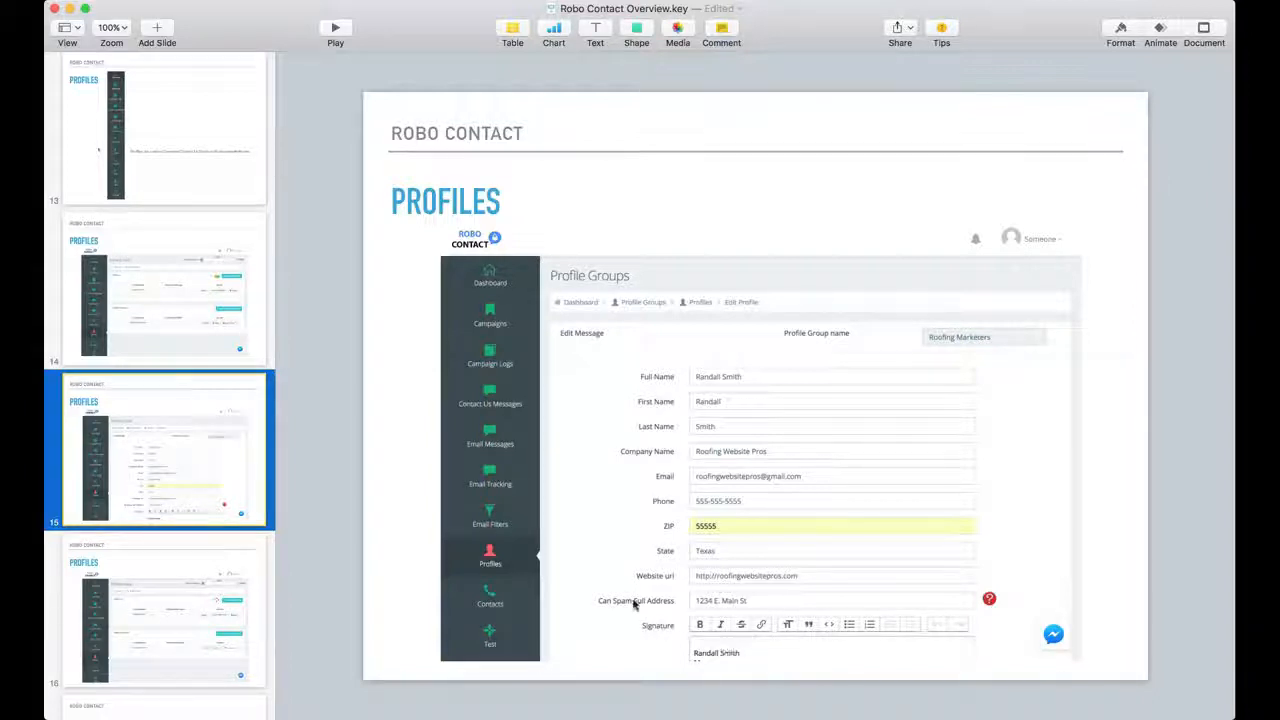
mouse_move(510, 418)
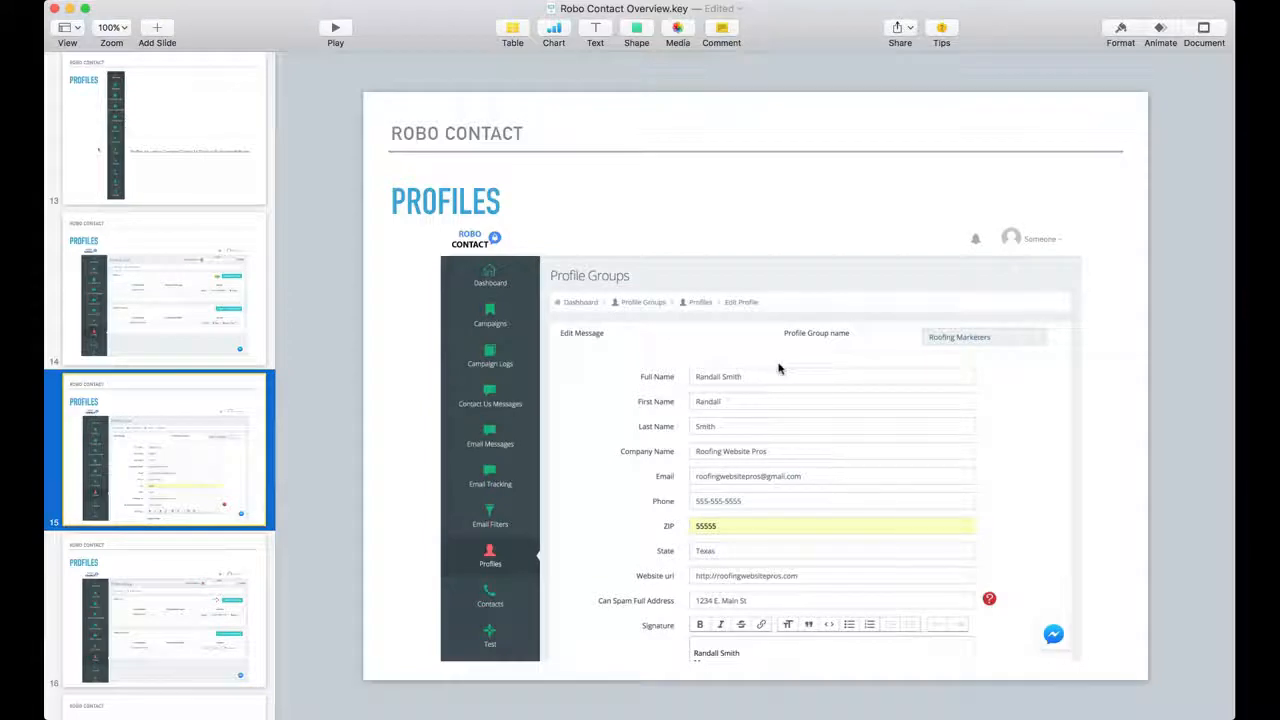
mouse_move(910, 660)
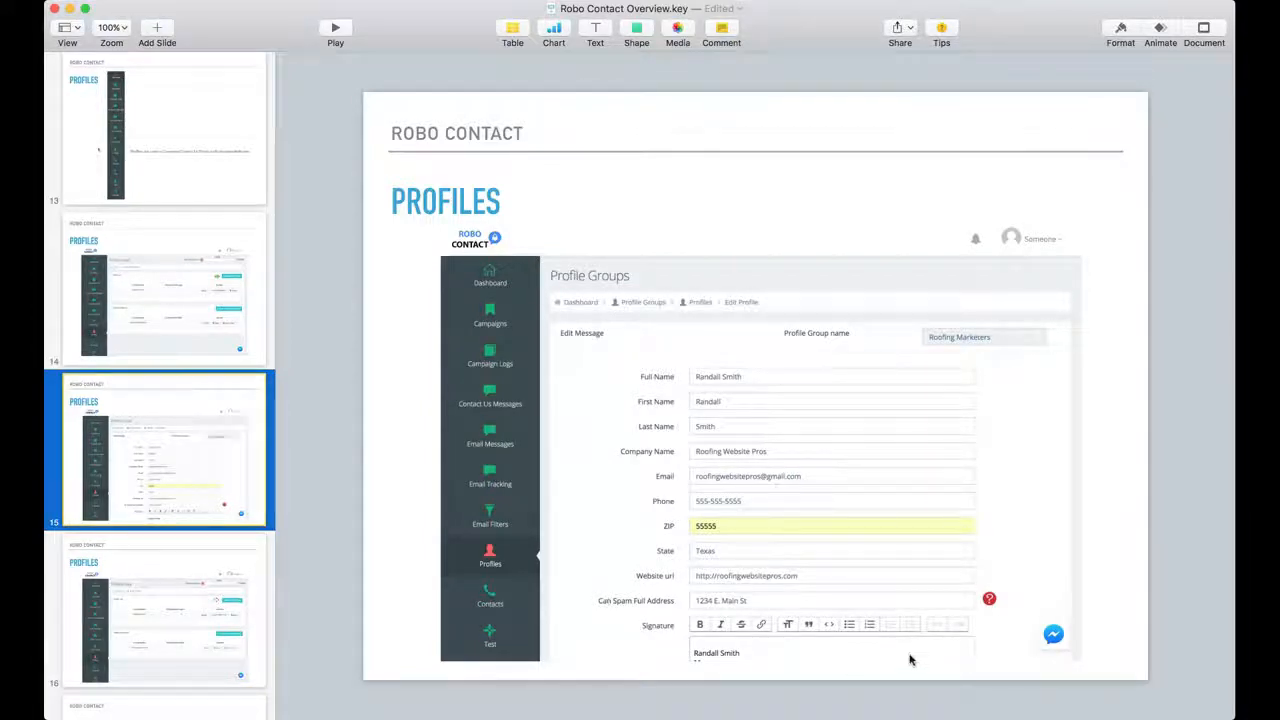
mouse_move(1032, 540)
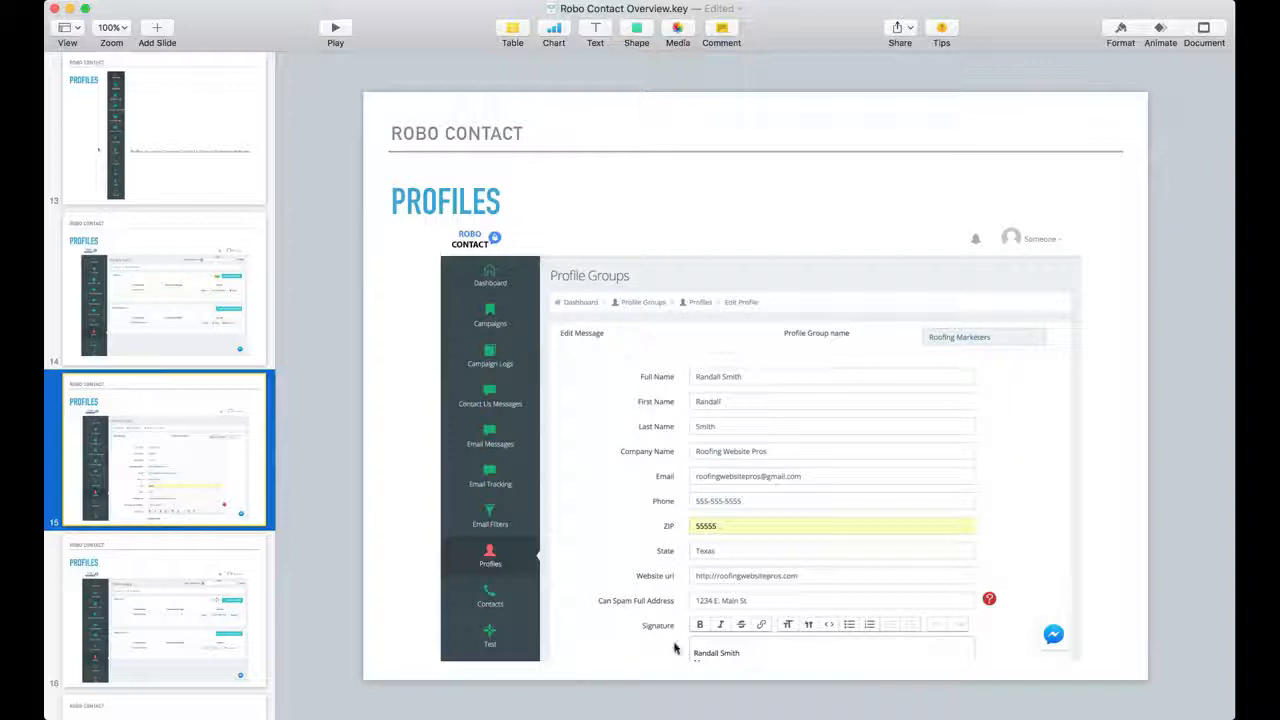
mouse_move(742, 658)
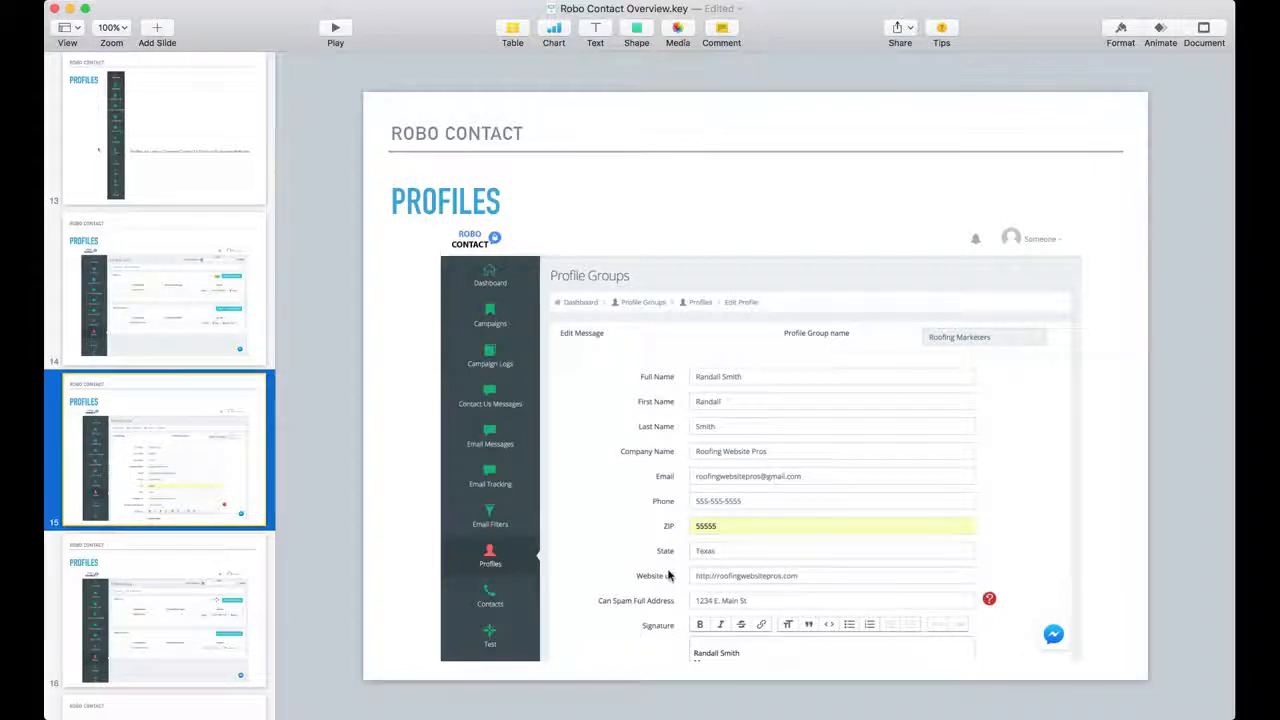
mouse_move(648, 456)
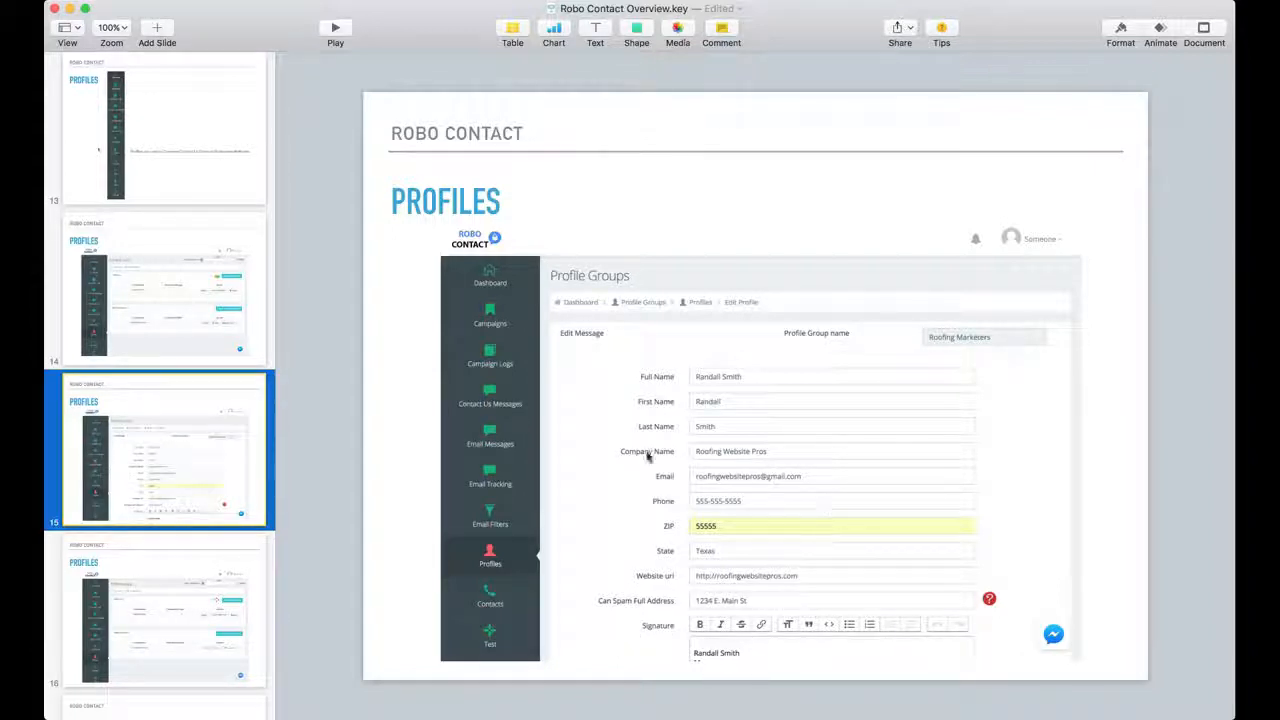
- Show the Profiles slide with profile and group lists and the email configuration arrow
left_click(164, 610)
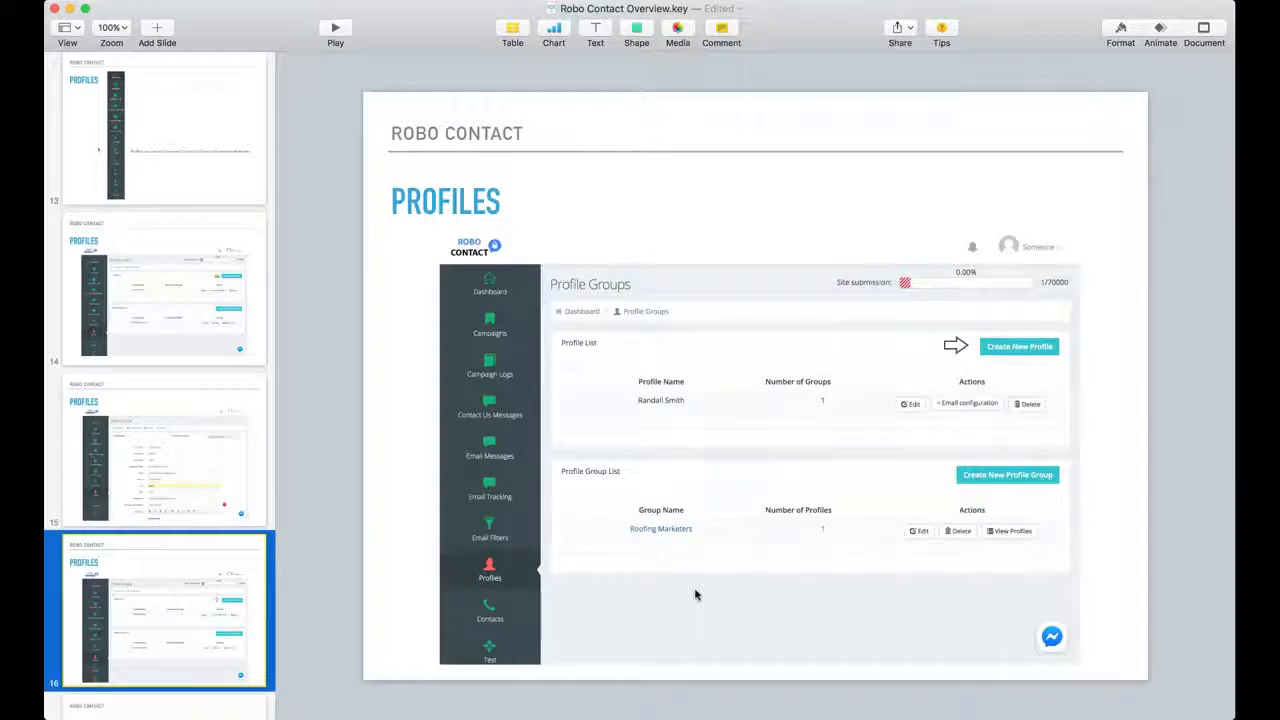
scroll("down", 3)
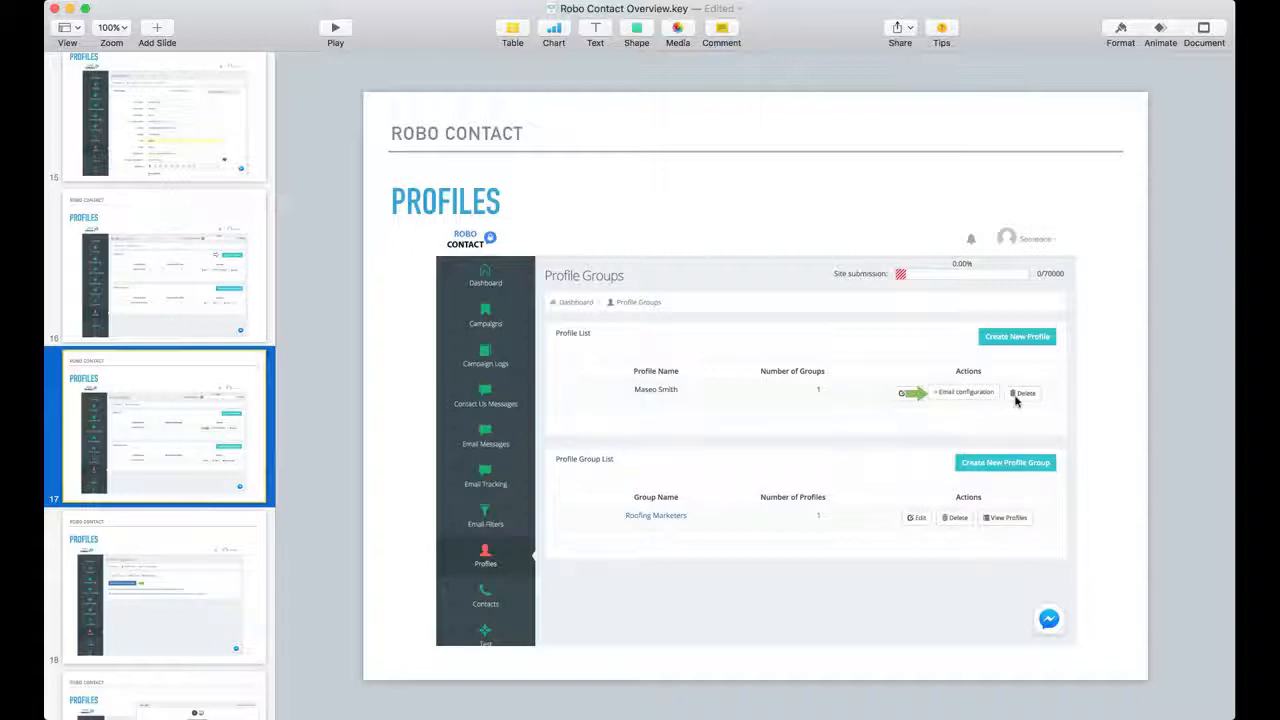
mouse_move(668, 424)
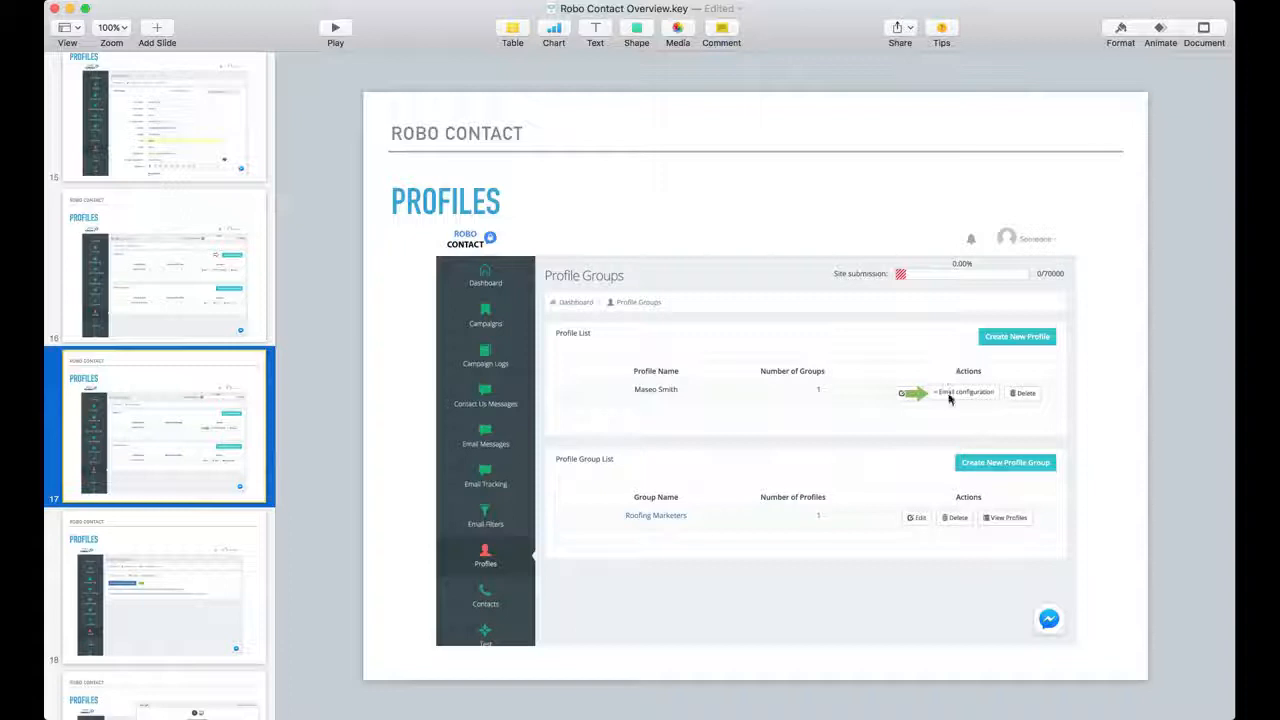
mouse_move(256, 600)
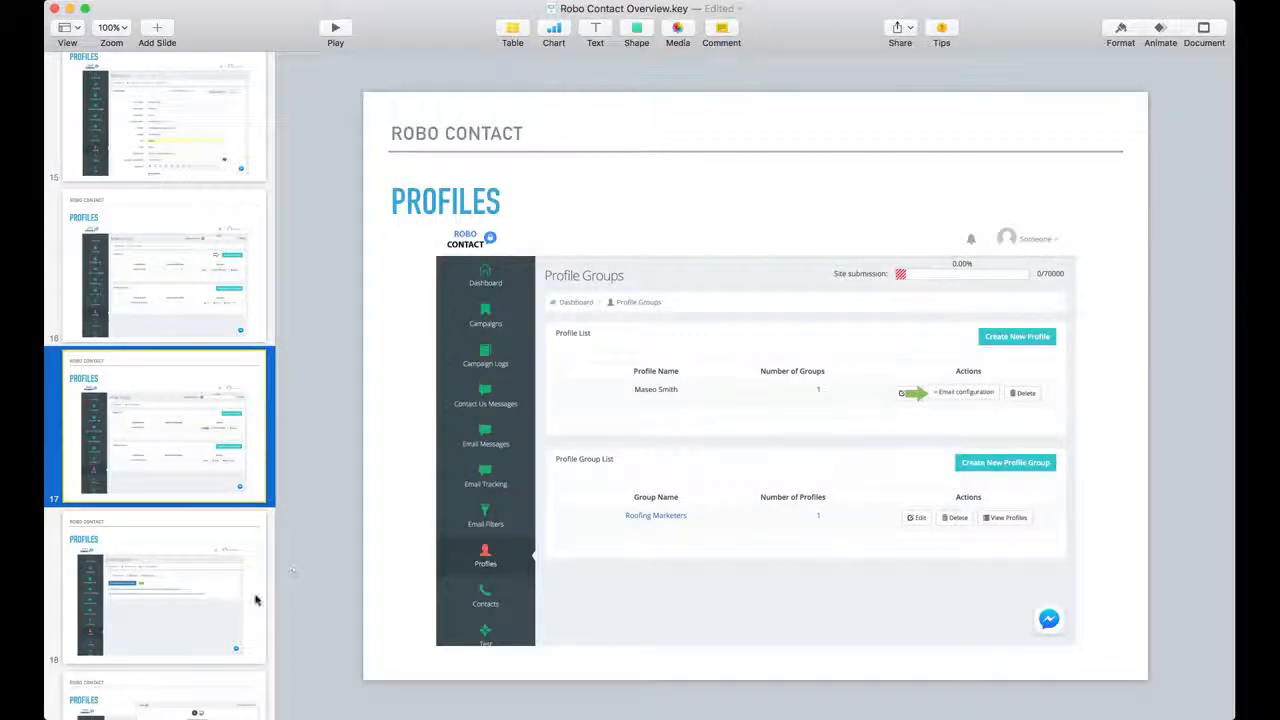
left_click(160, 588)
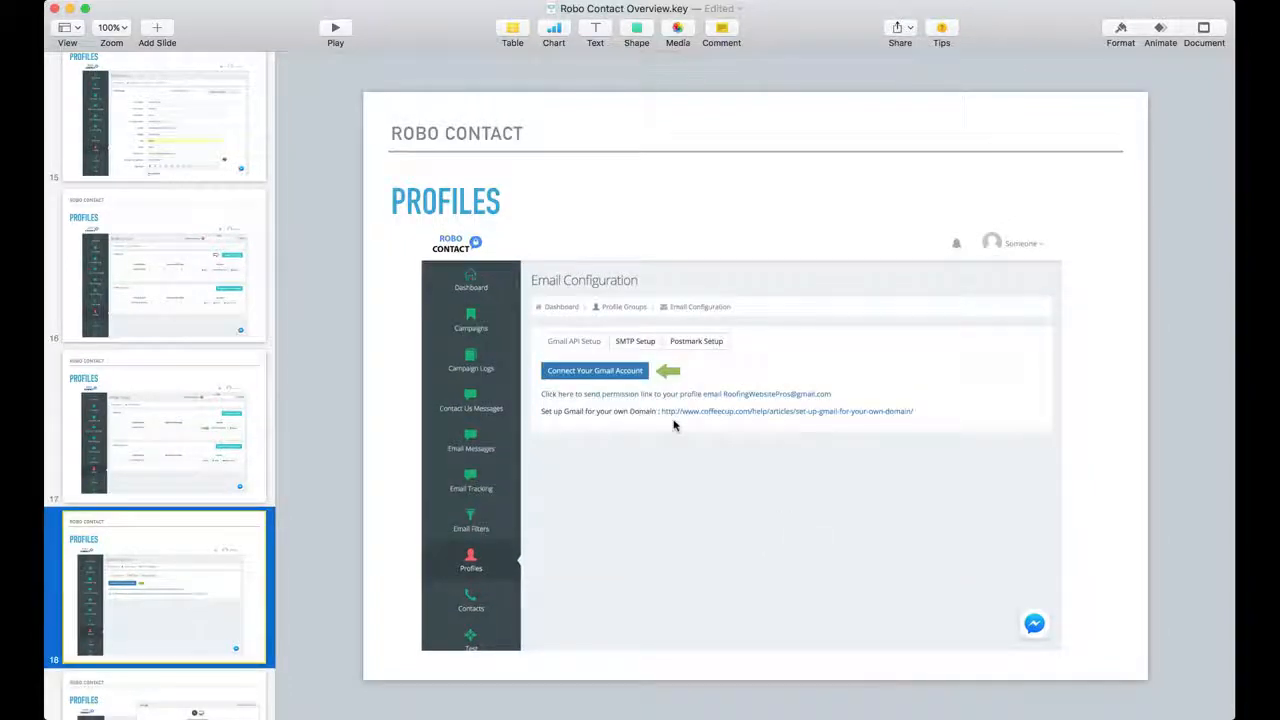
mouse_move(598, 448)
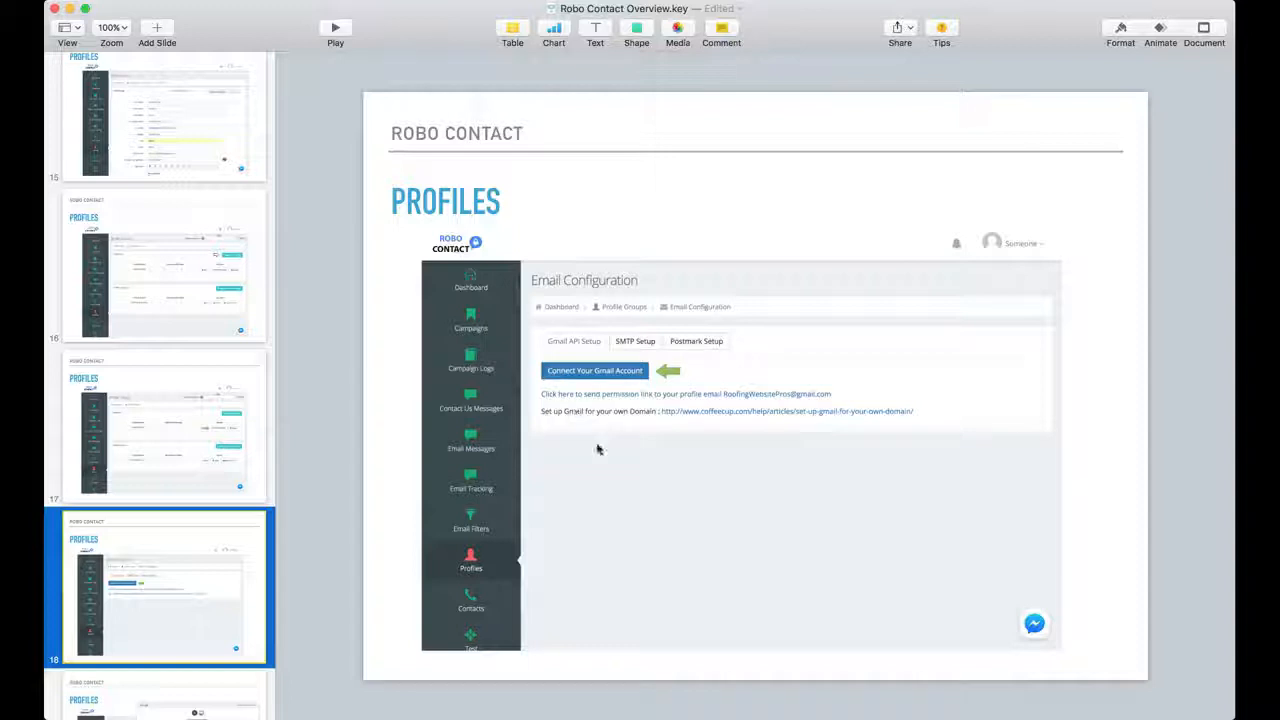
mouse_move(680, 374)
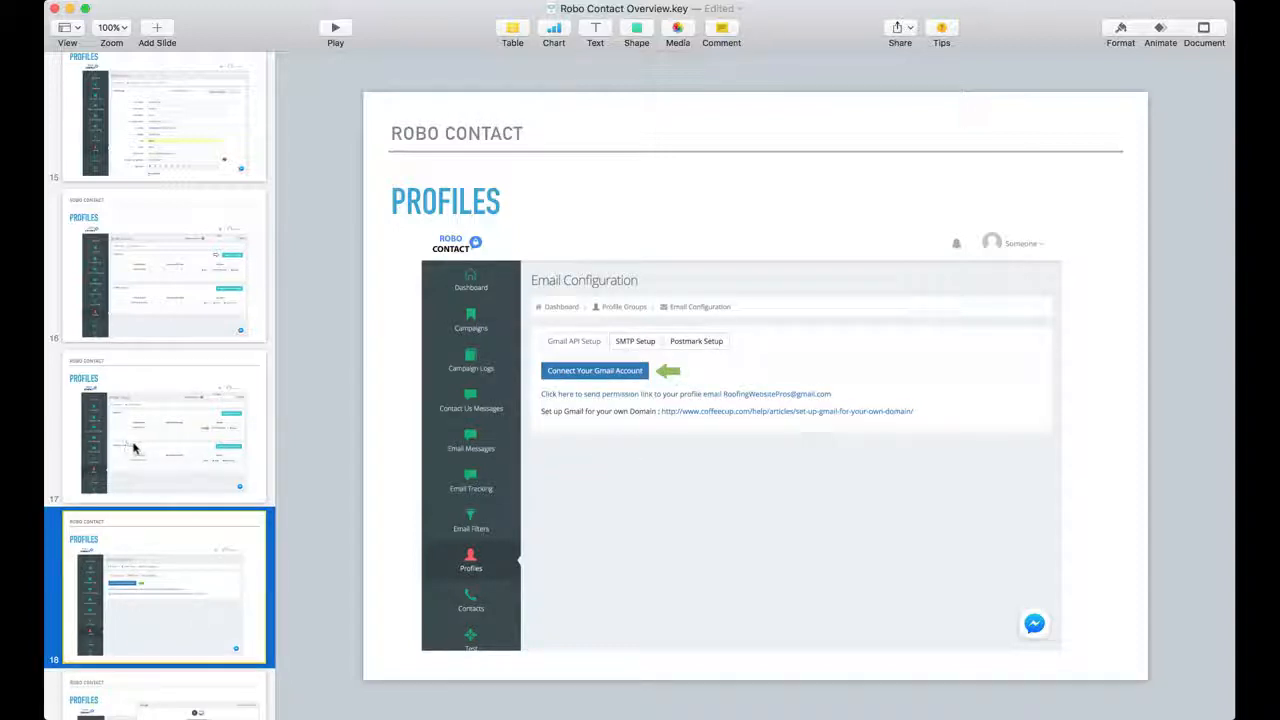
left_click(164, 428)
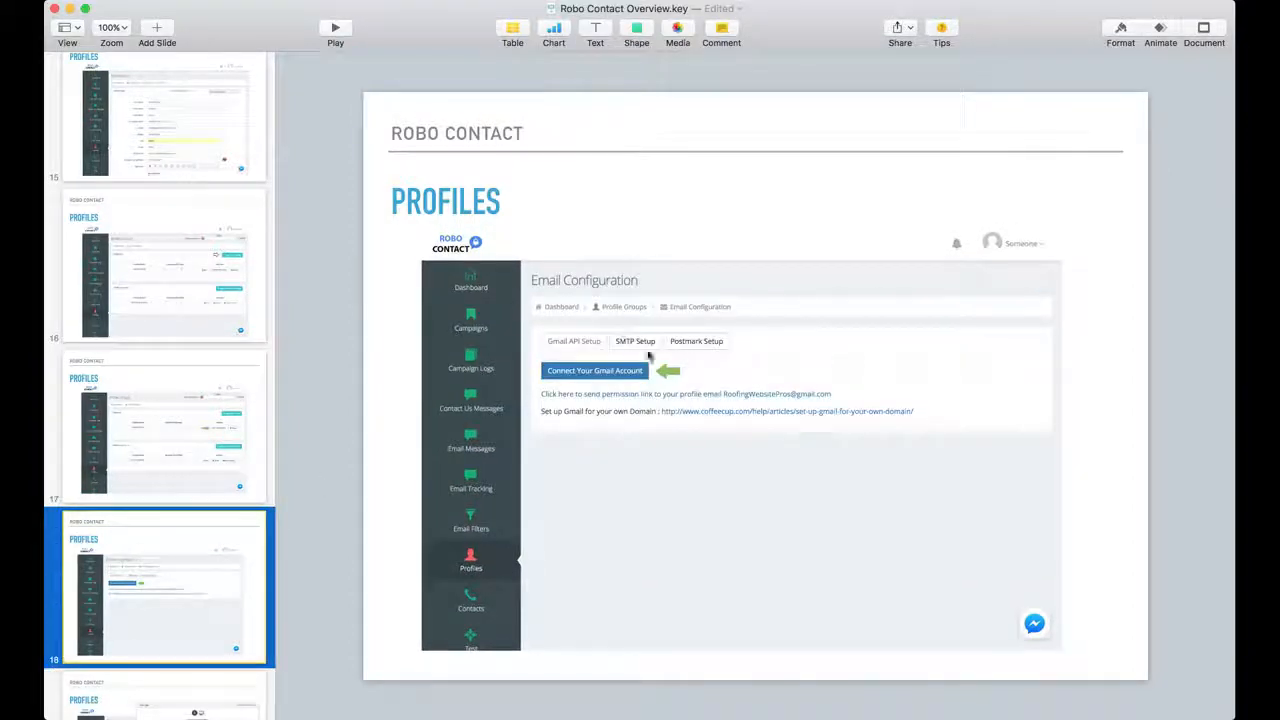
mouse_move(658, 412)
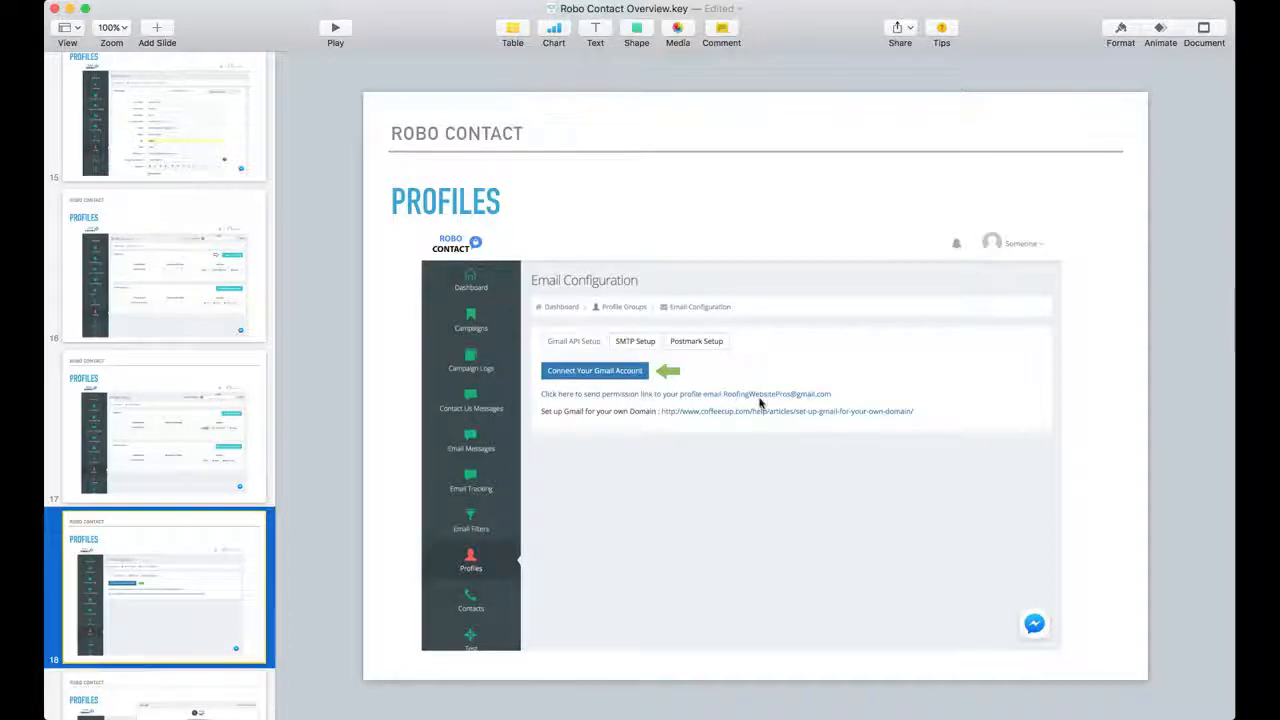
mouse_move(720, 376)
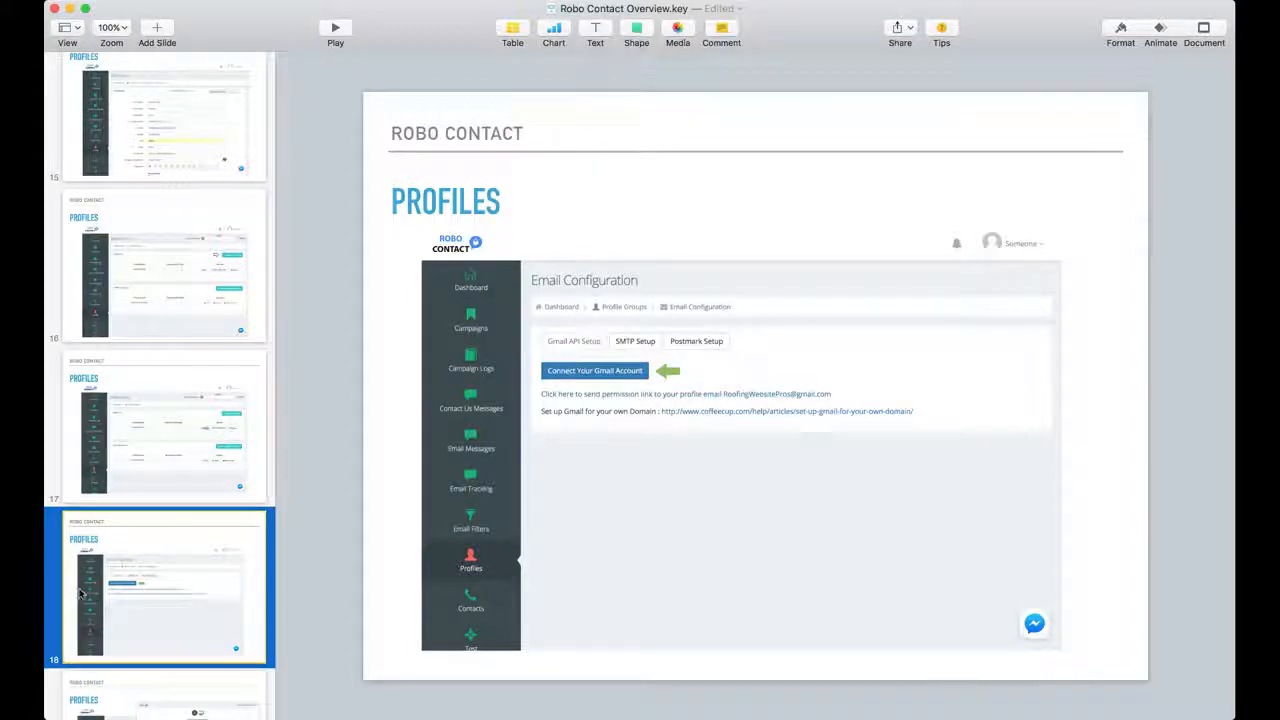
scroll("down", 3)
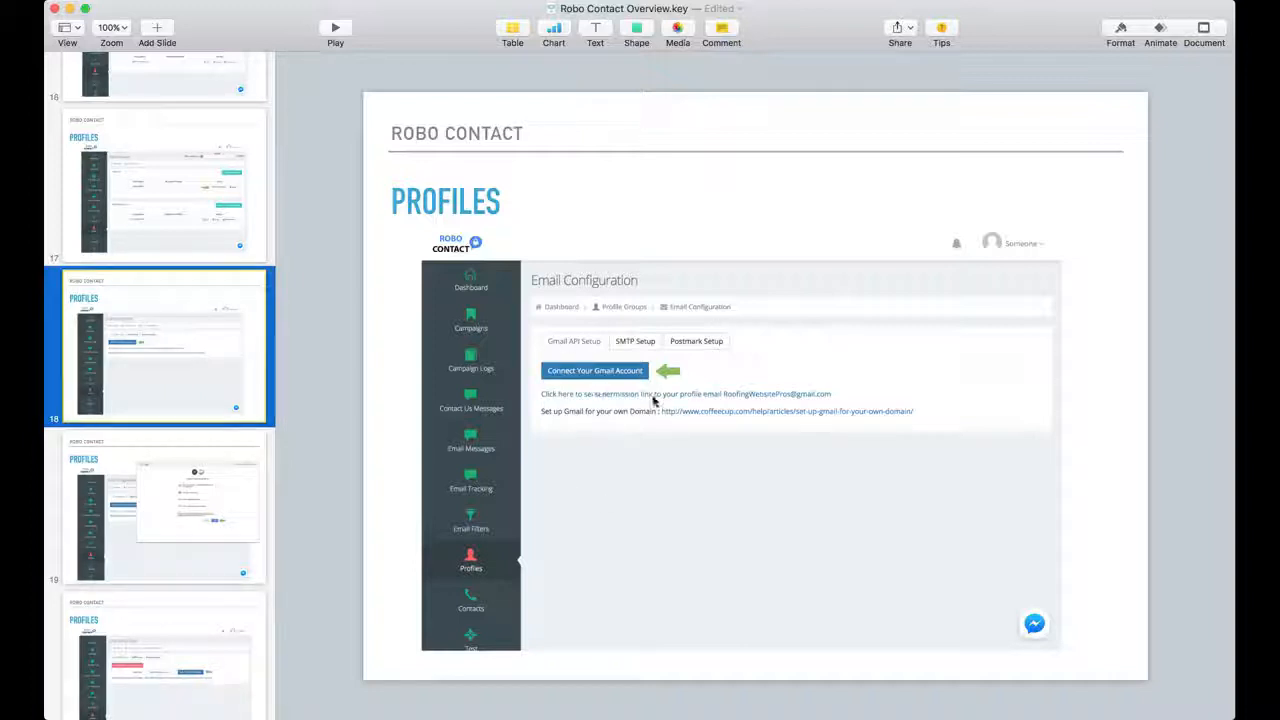
mouse_move(156, 544)
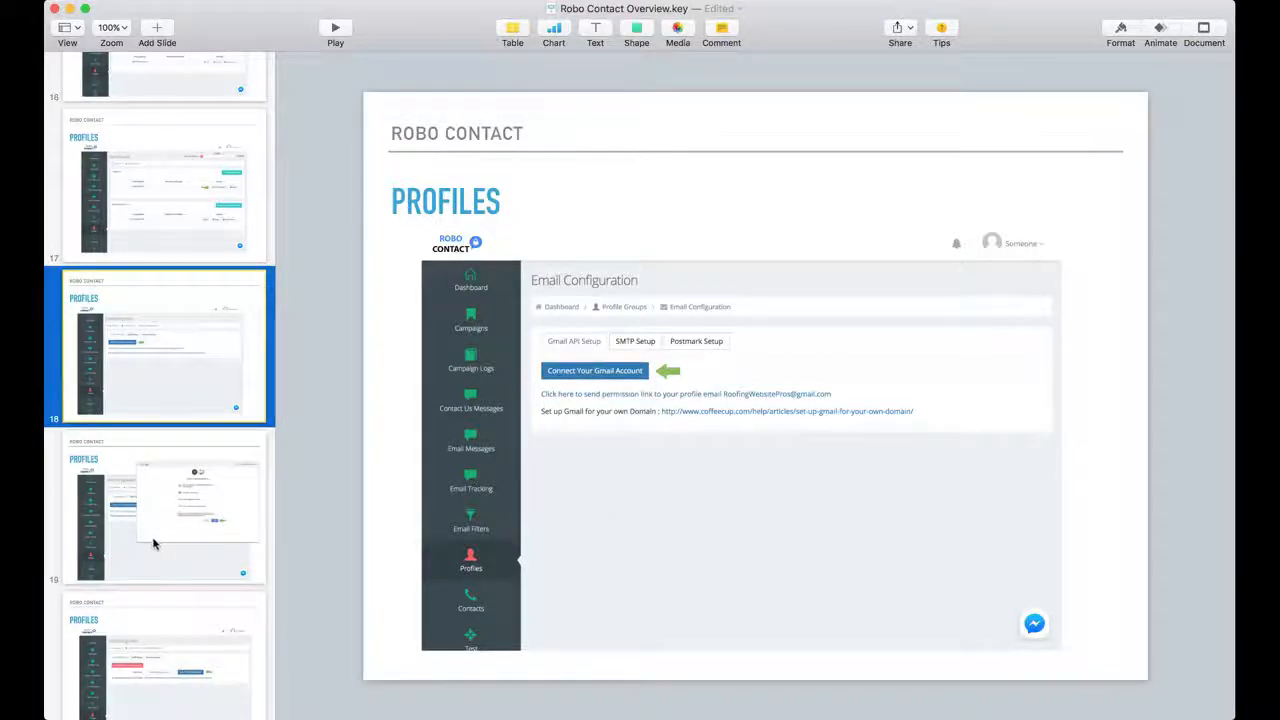
- Show the Profiles slide with Google's Gmail permission screen and the arrow on Allow
left_click(160, 510)
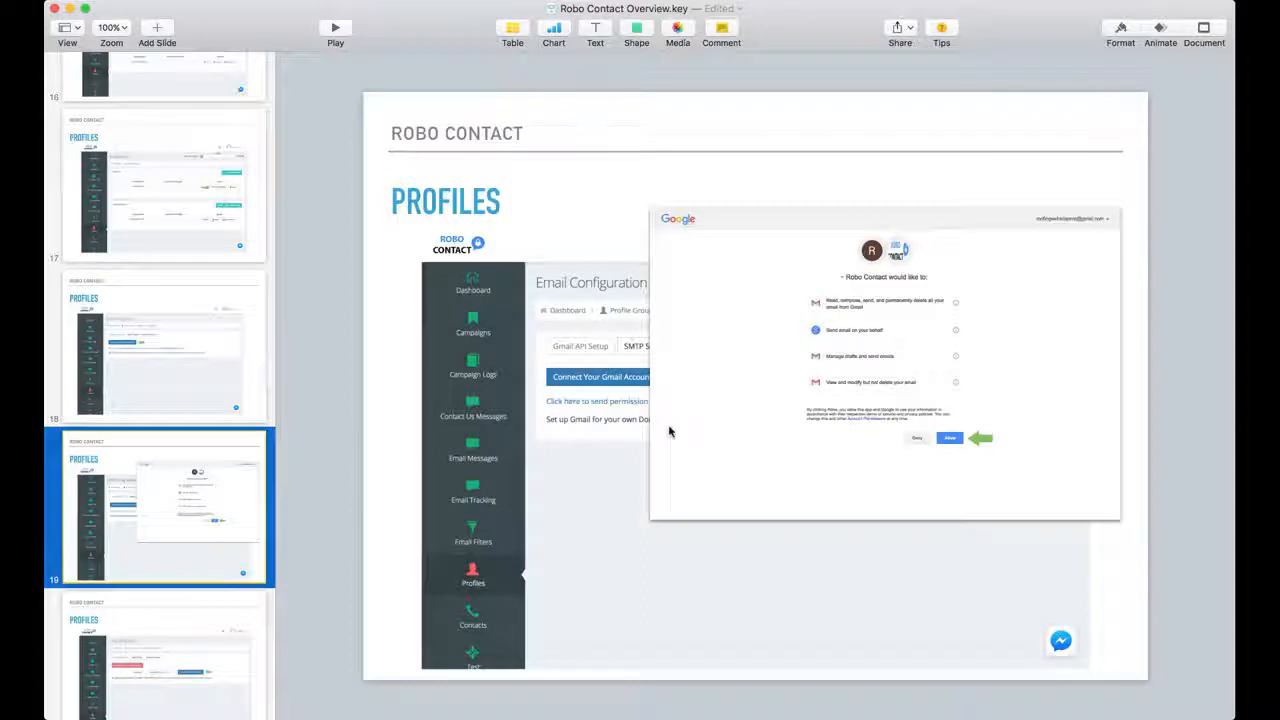
mouse_move(984, 468)
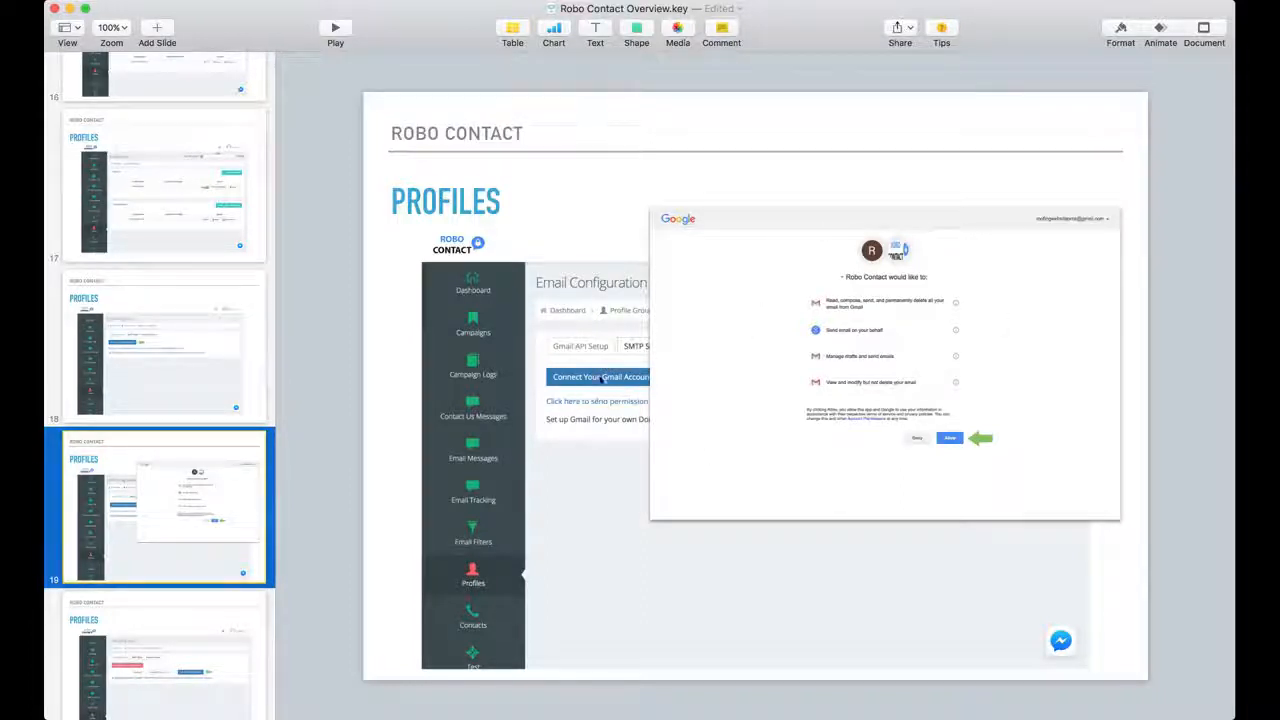
left_click(160, 348)
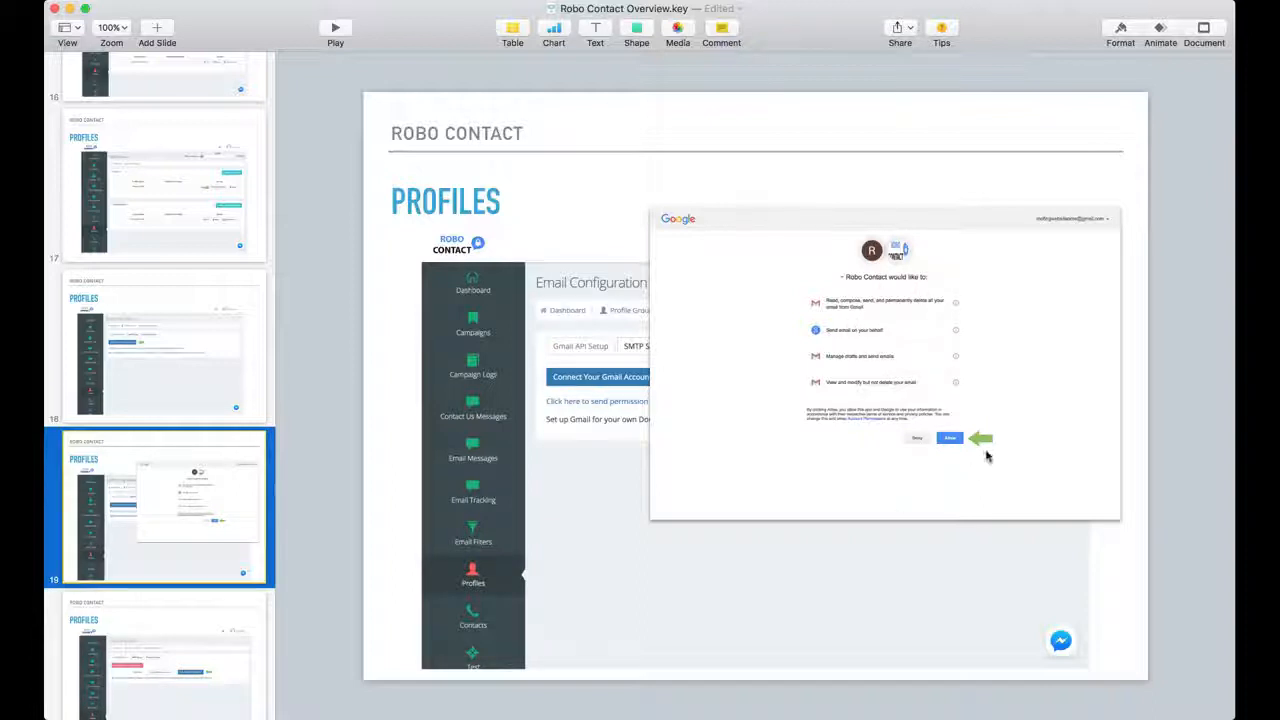
mouse_move(884, 400)
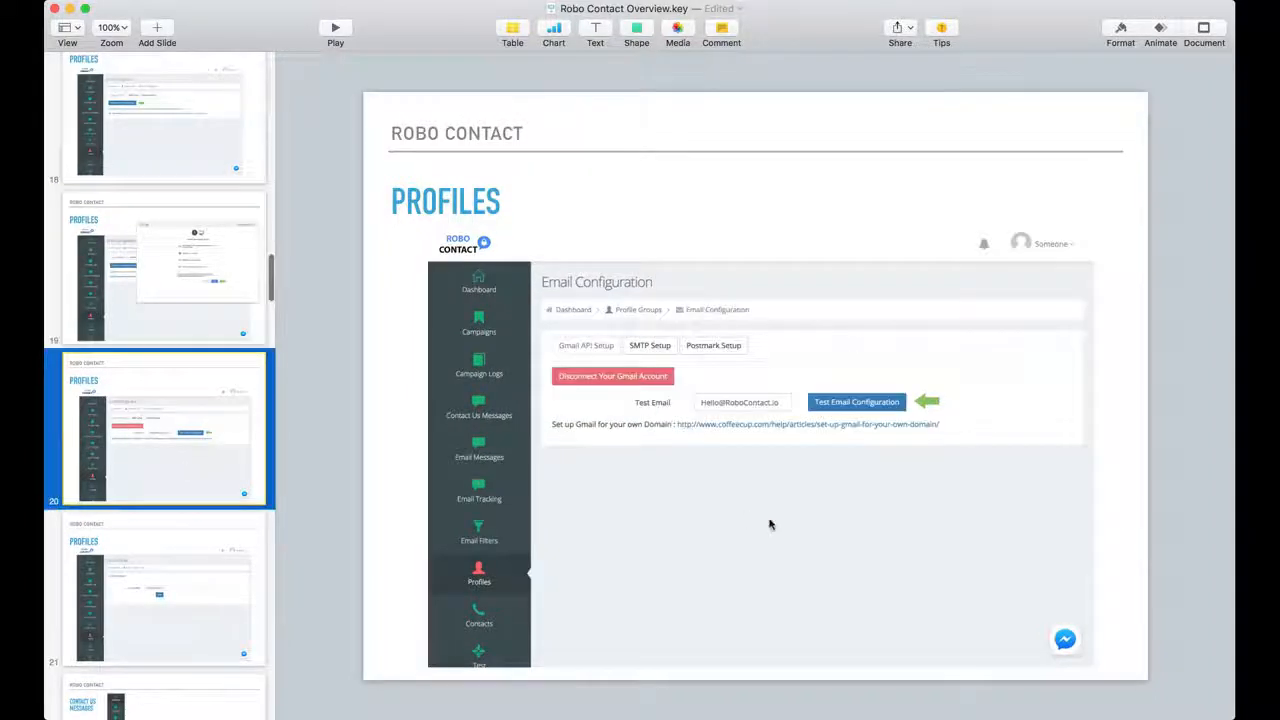
mouse_move(812, 380)
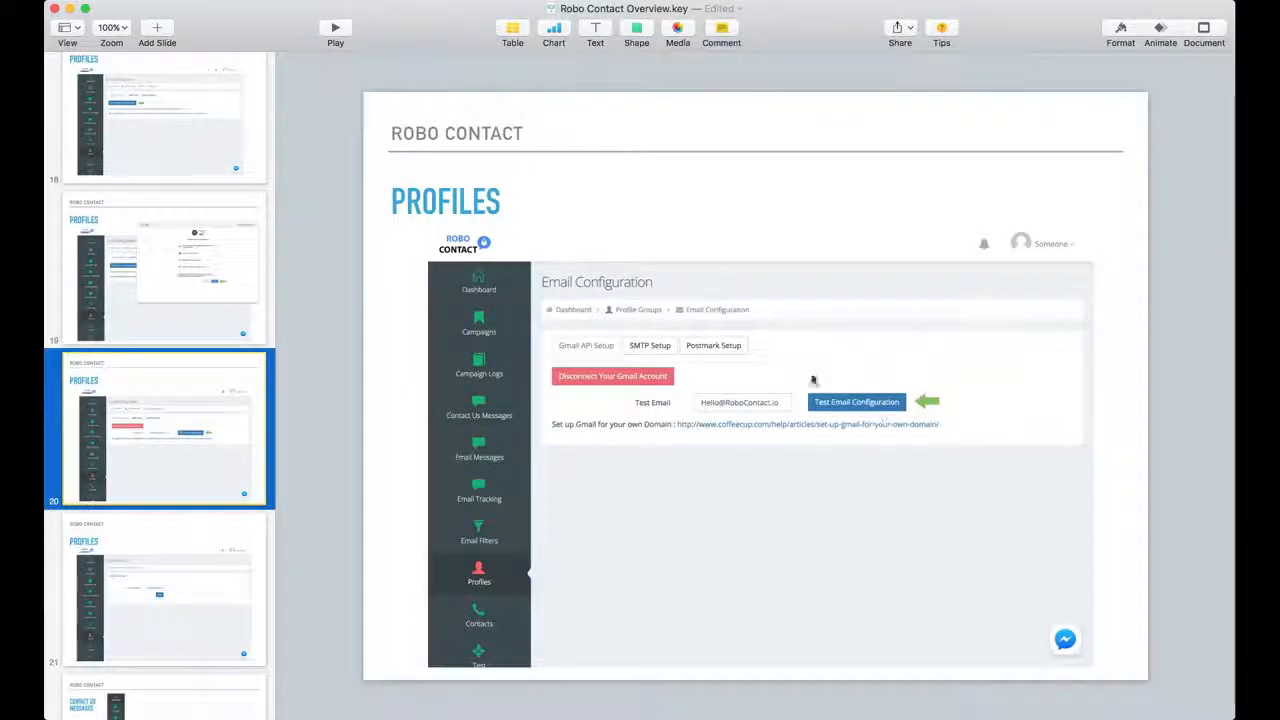
mouse_move(904, 414)
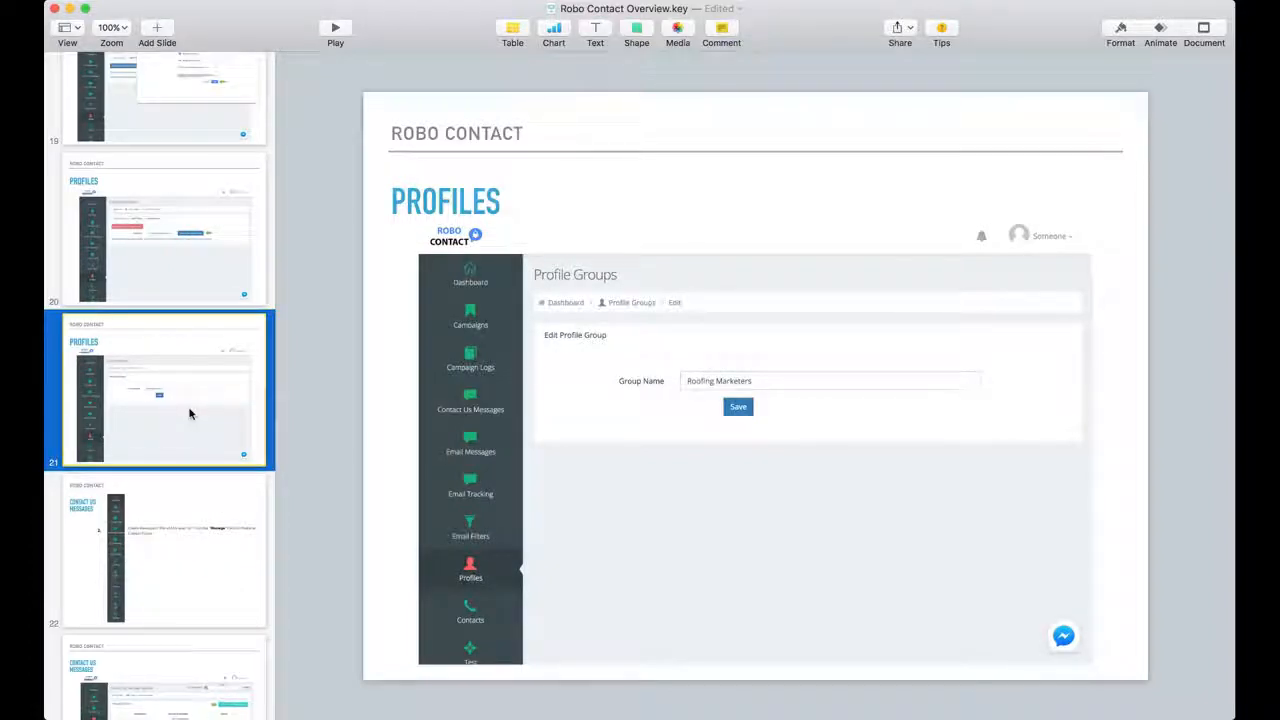
mouse_move(598, 364)
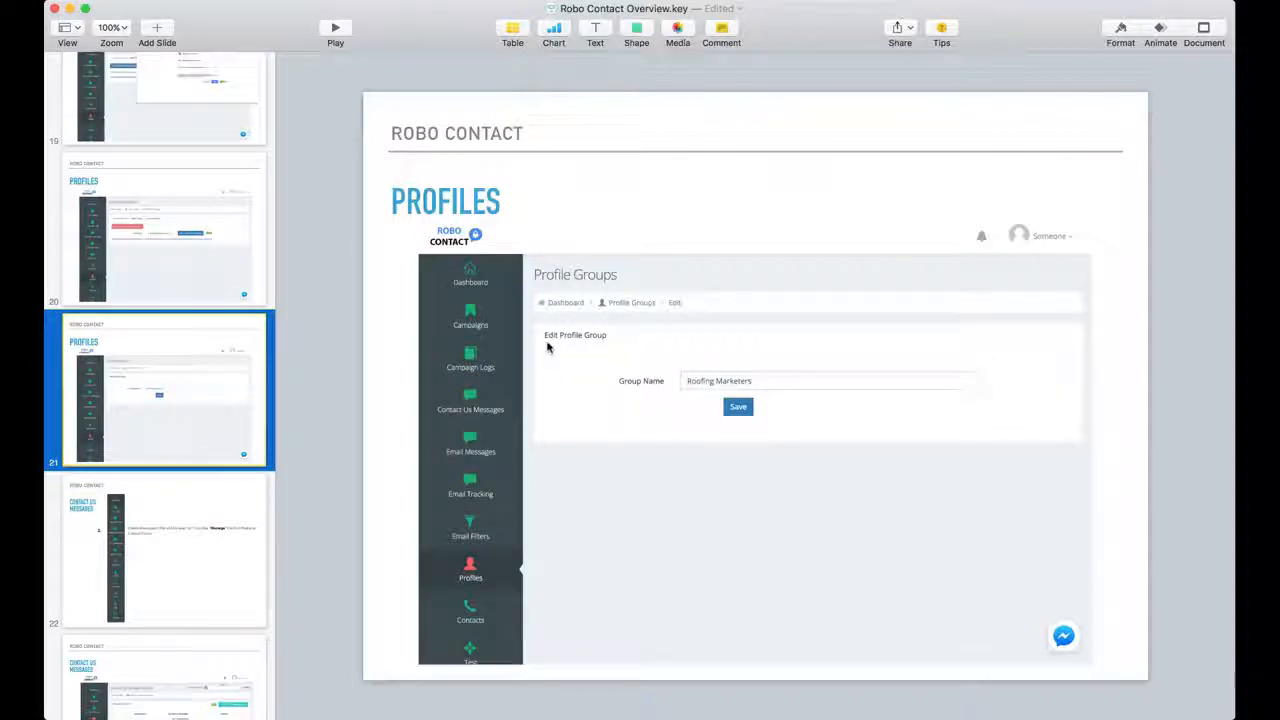
mouse_move(660, 356)
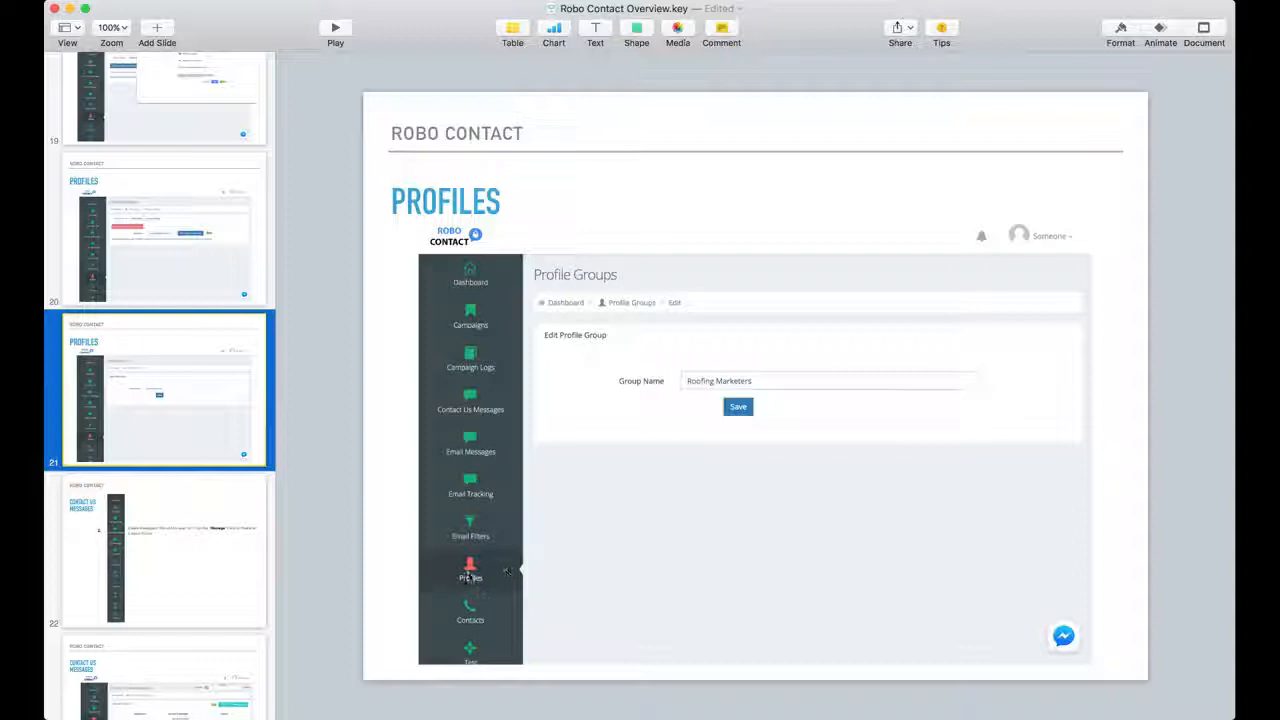
mouse_move(754, 440)
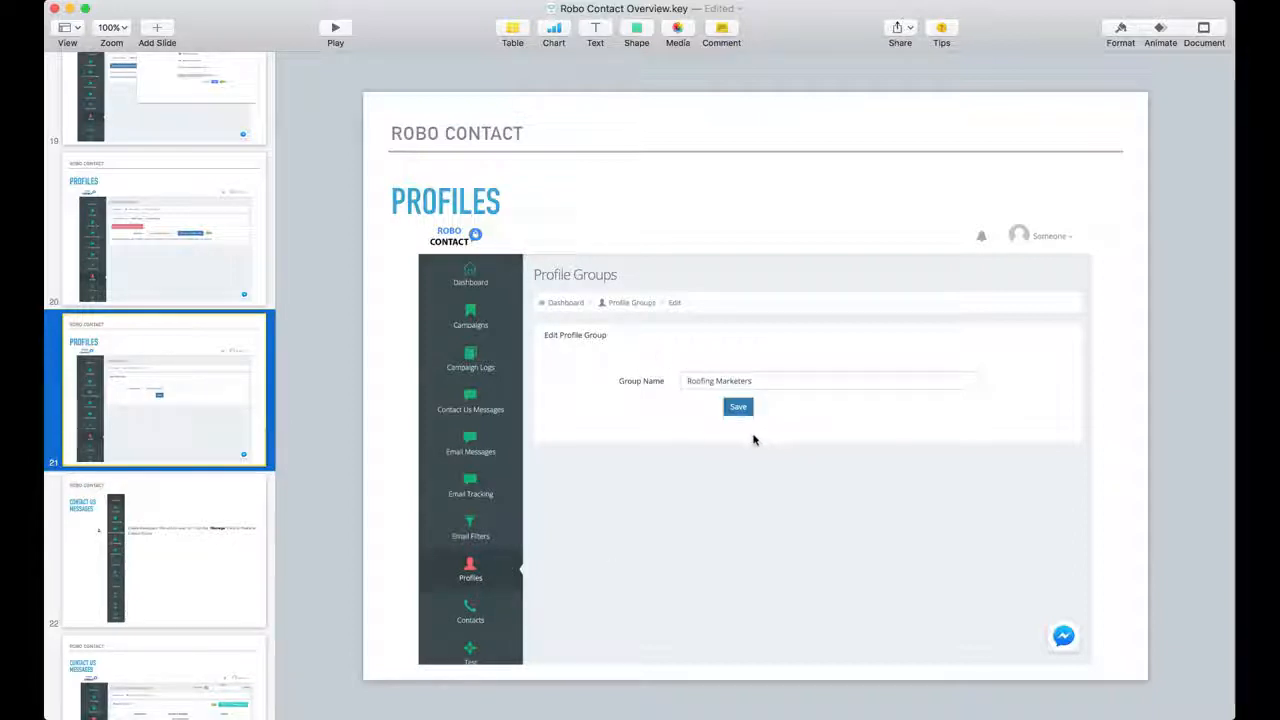
mouse_move(646, 368)
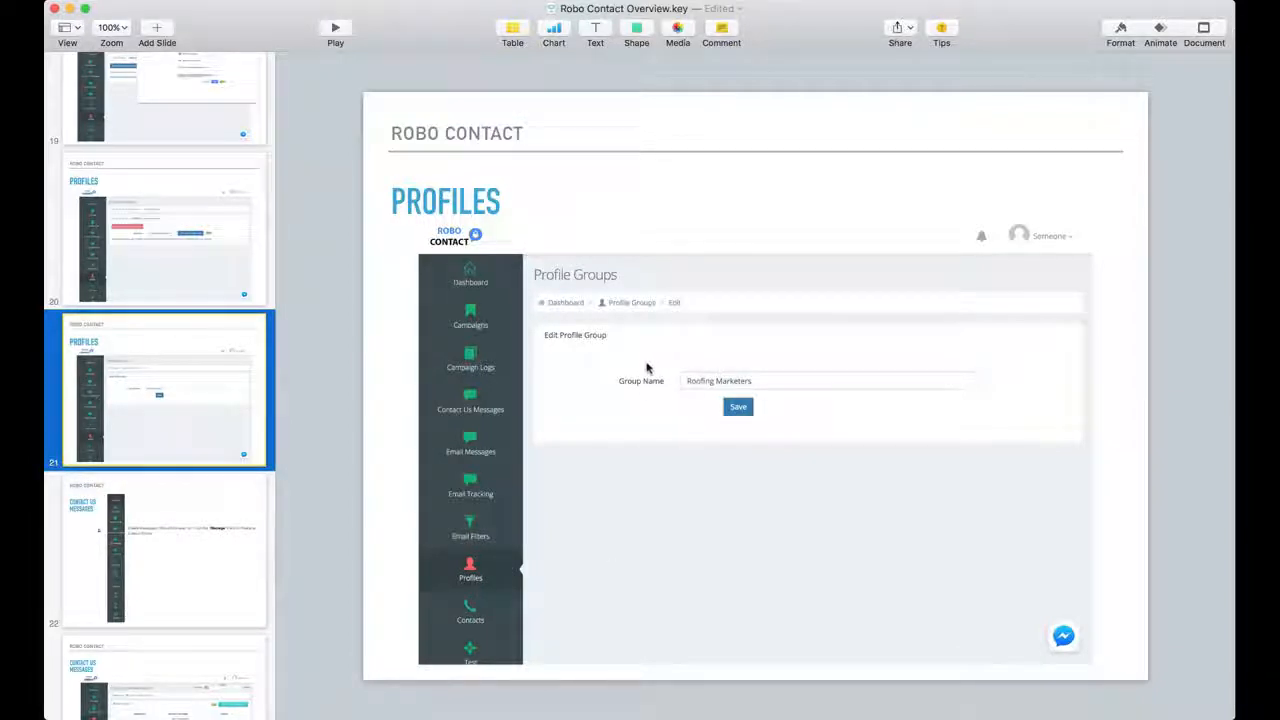
mouse_move(816, 418)
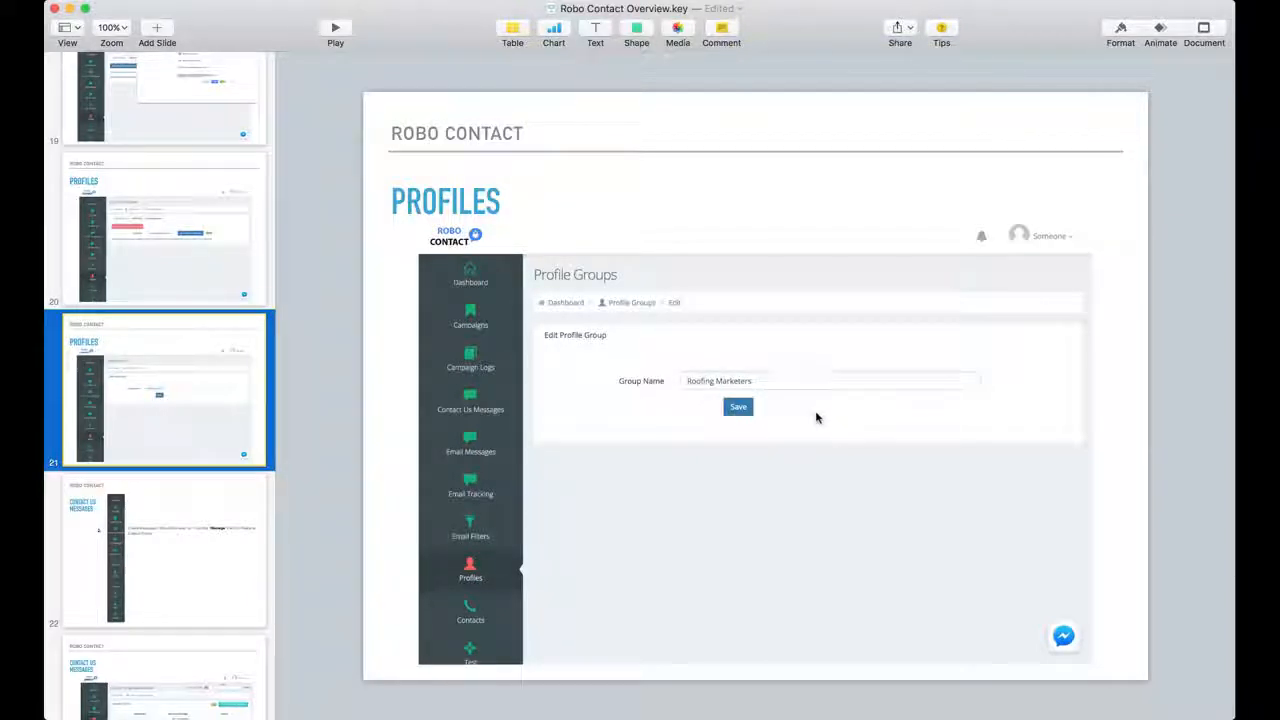
mouse_move(620, 348)
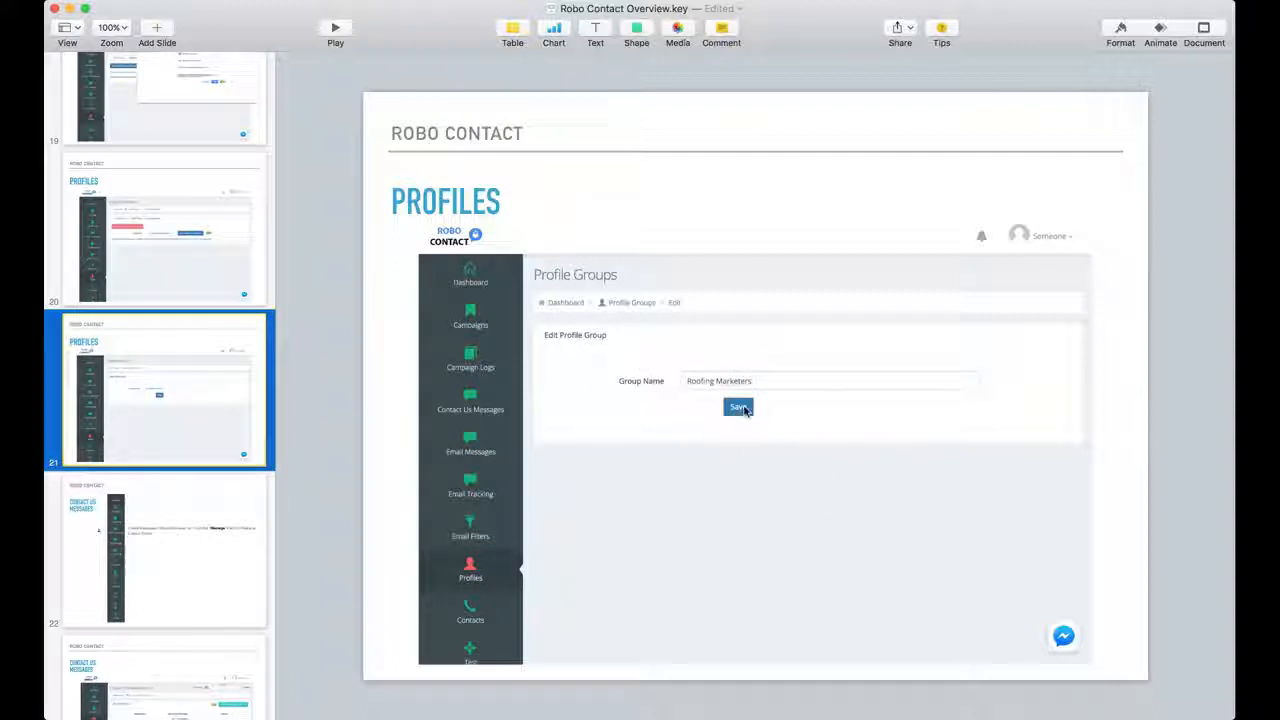
mouse_move(824, 380)
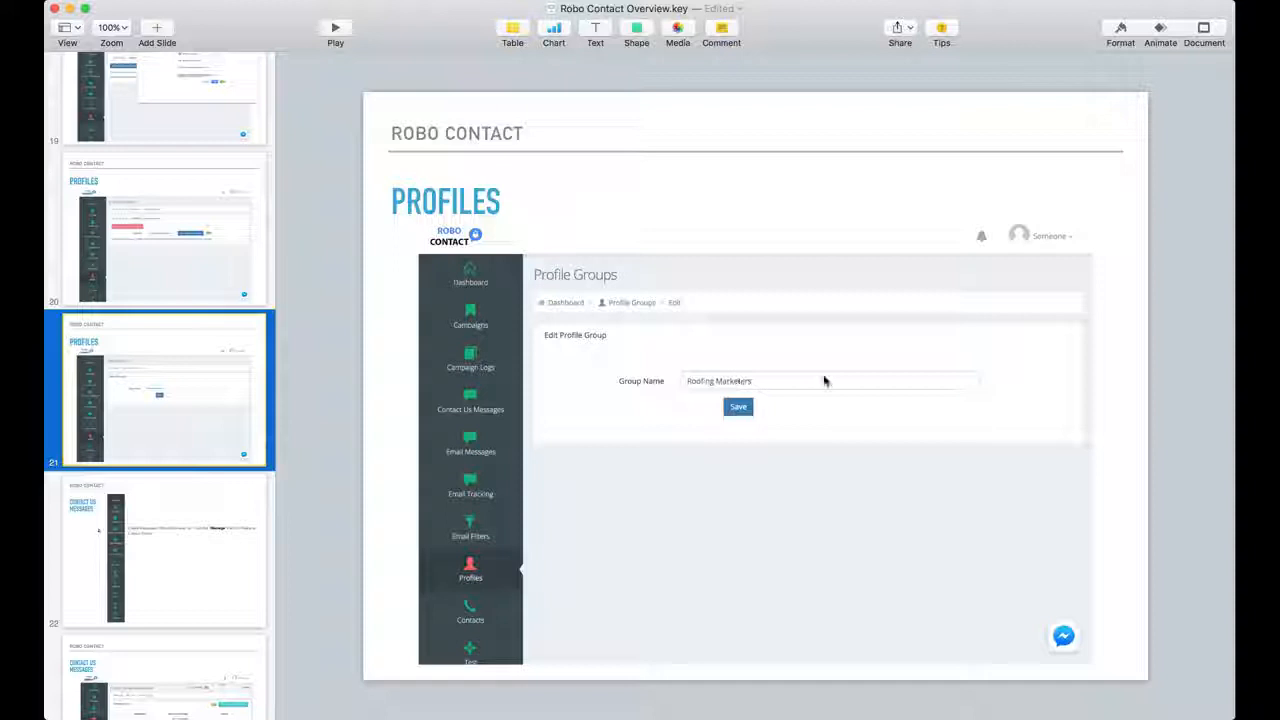
mouse_move(684, 350)
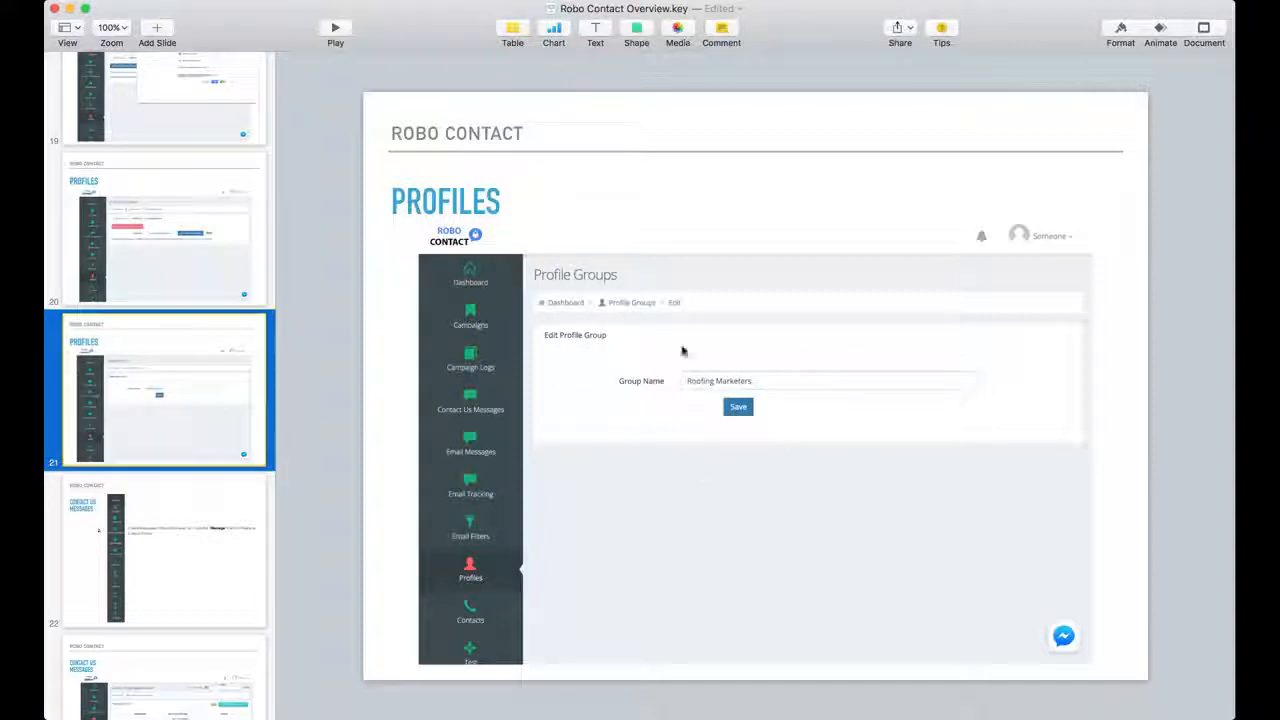
mouse_move(652, 370)
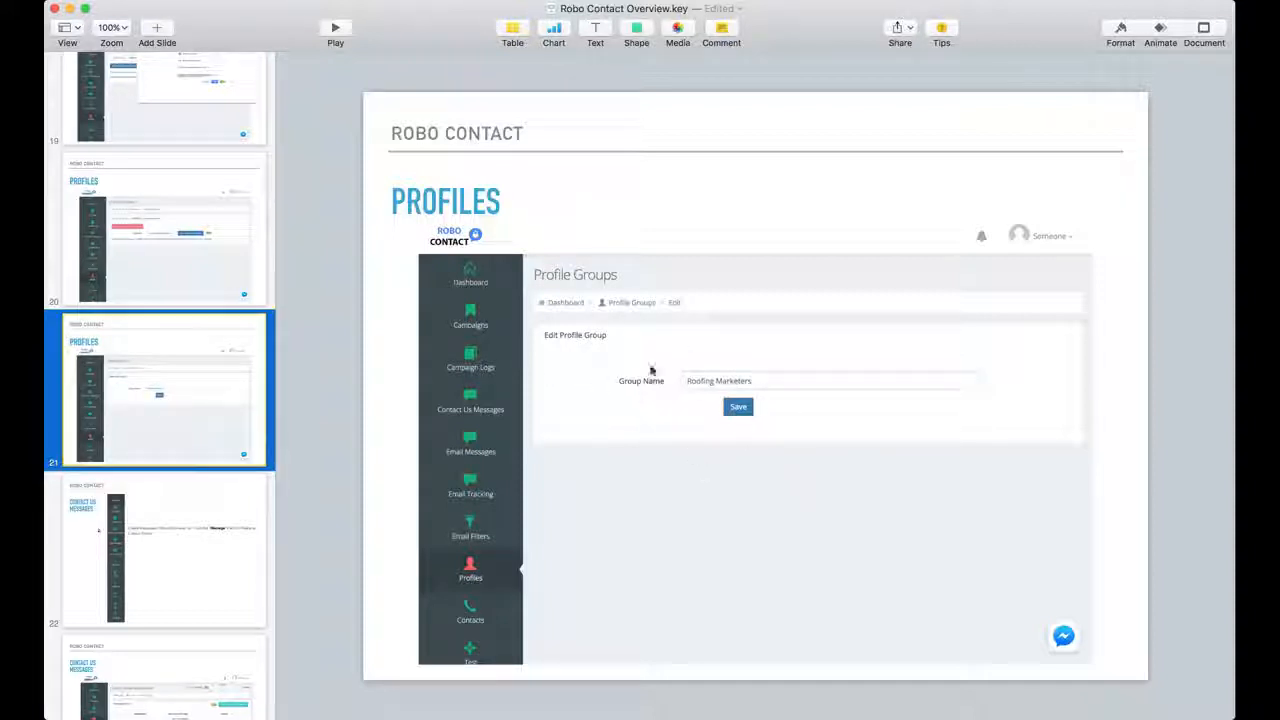